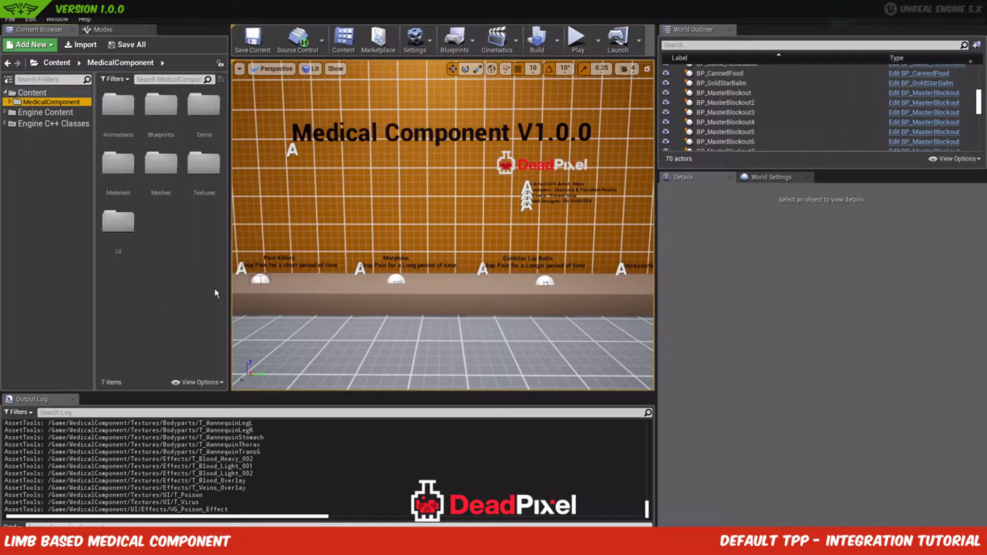
mouse_move(186, 287)
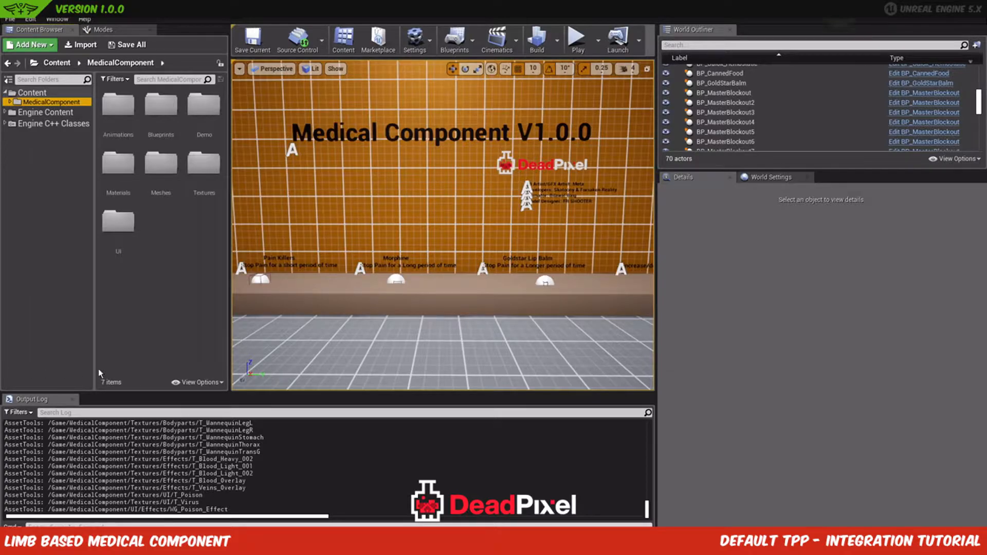
mouse_move(127, 304)
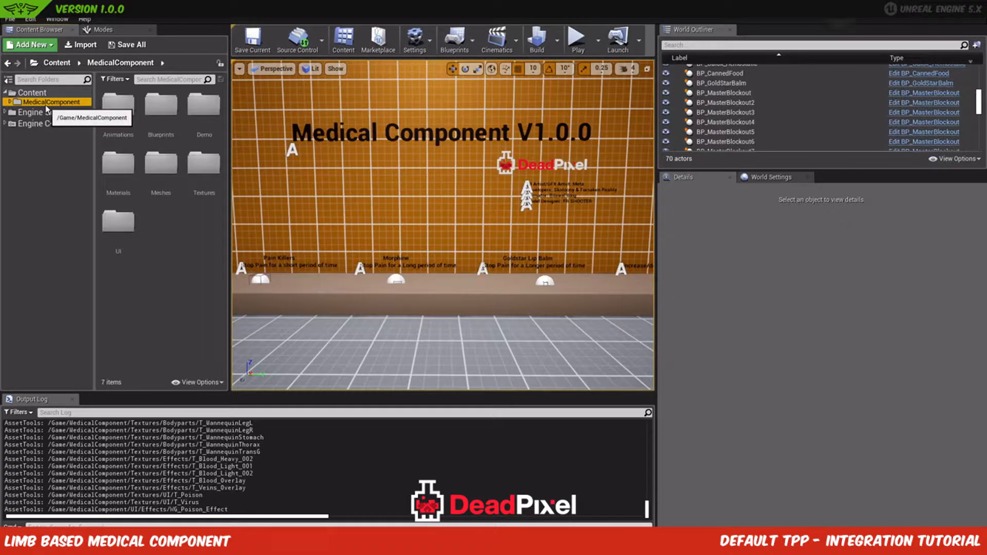
Step: Start migrating the MedicalComponent folder and accept the list of dependent assets
right_click(44, 101)
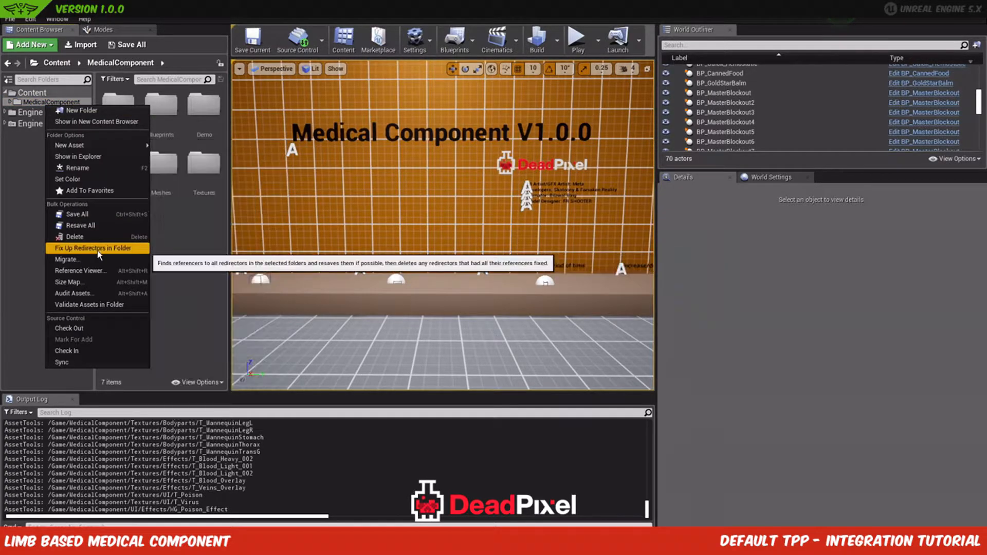
left_click(67, 259)
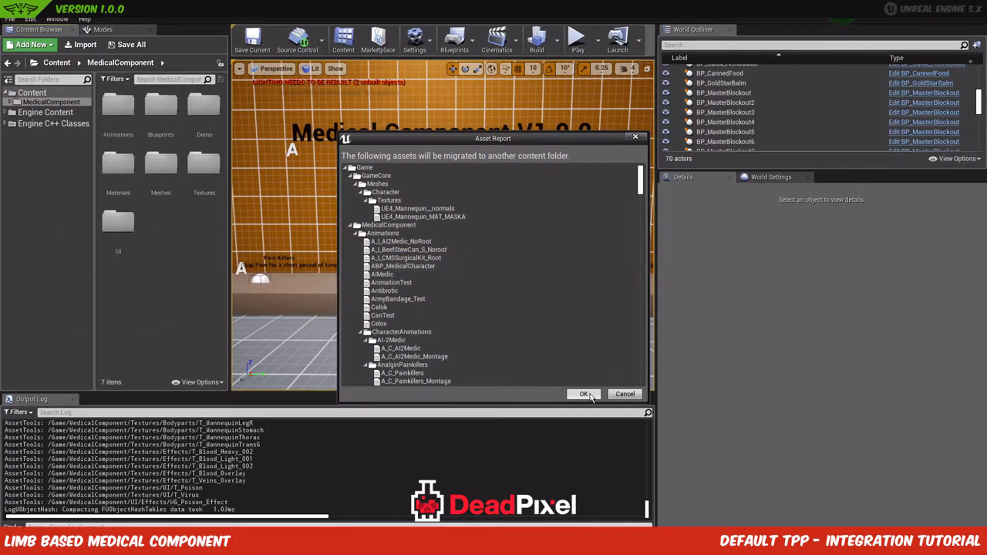
left_click(583, 394)
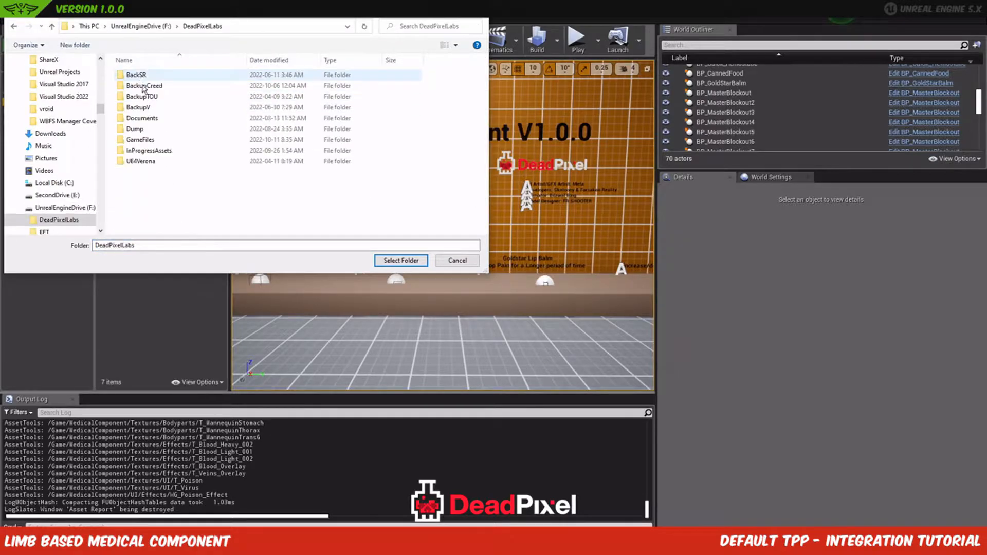
Step: Choose BlankMedical5/Content under GameFiles > Marketplace as the migration destination
double_click(140, 139)
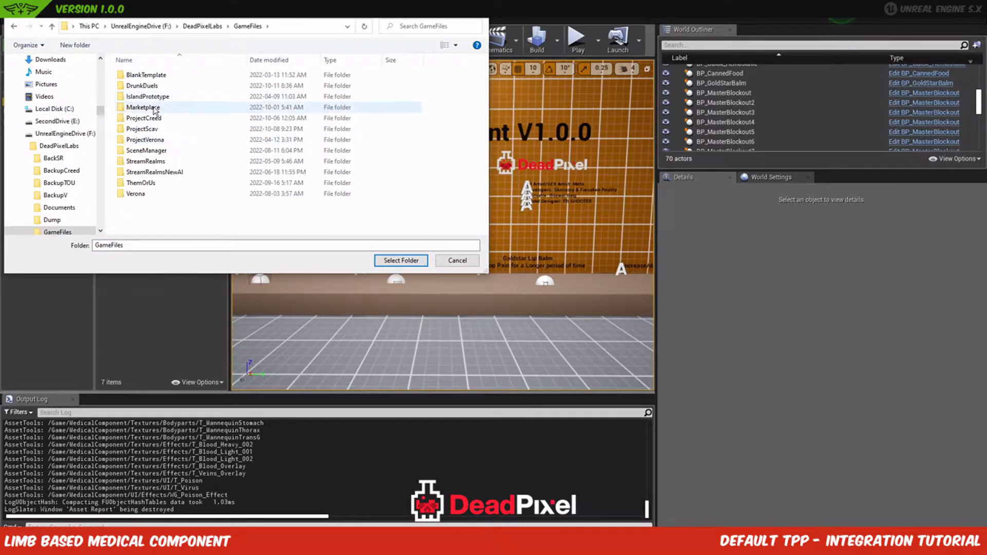
double_click(142, 107)
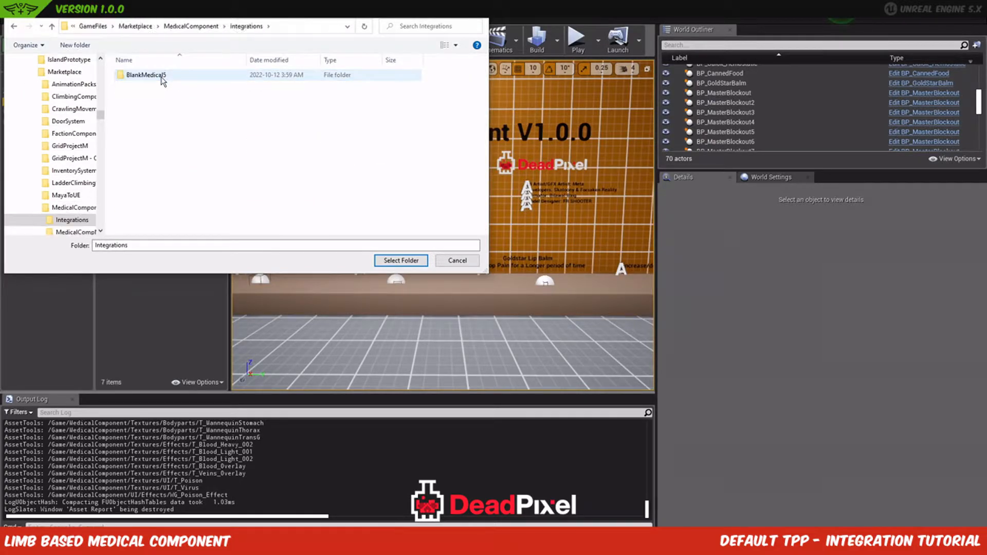
double_click(148, 76)
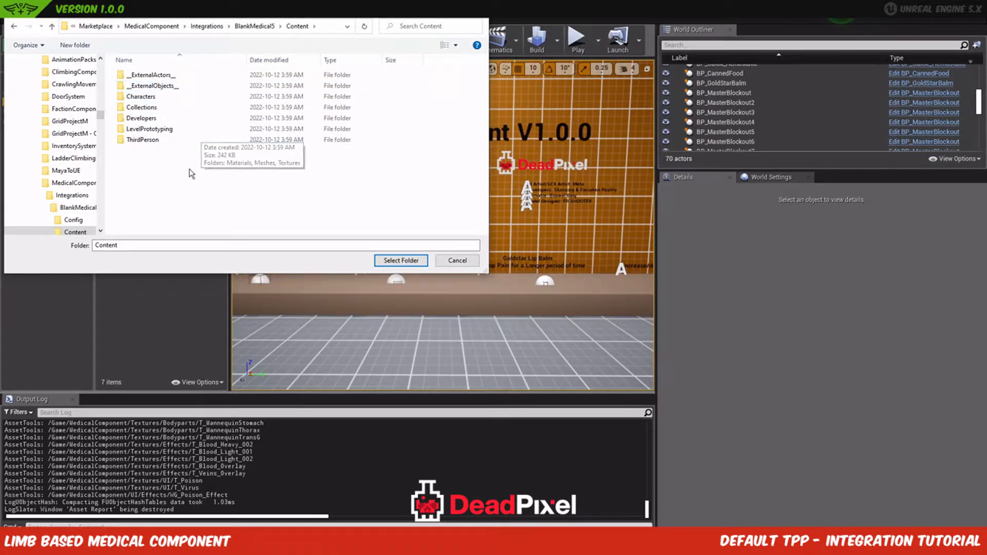
left_click(401, 260)
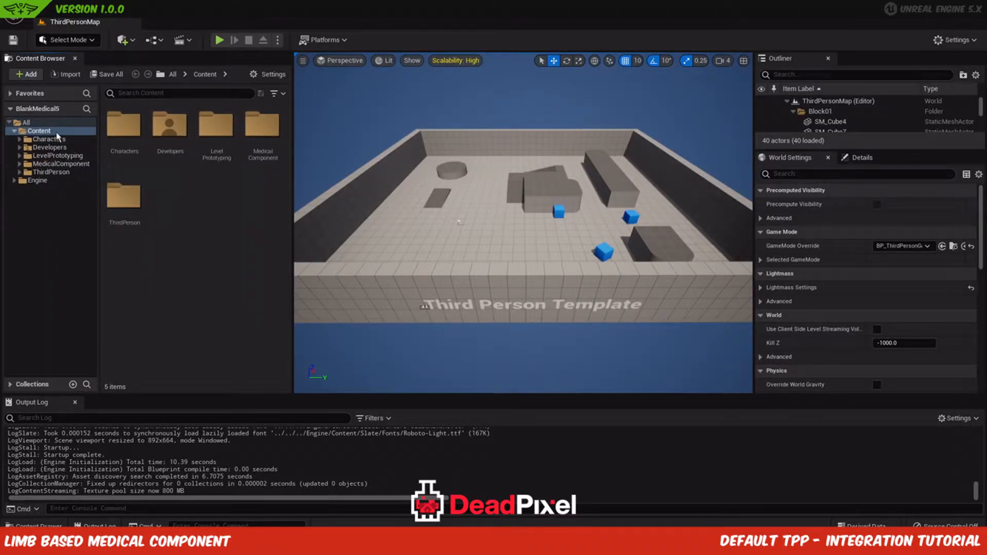
Step: Browse Characters > Mannequins > Meshes, then look at the UE4 mannequin's meshes
left_click(46, 138)
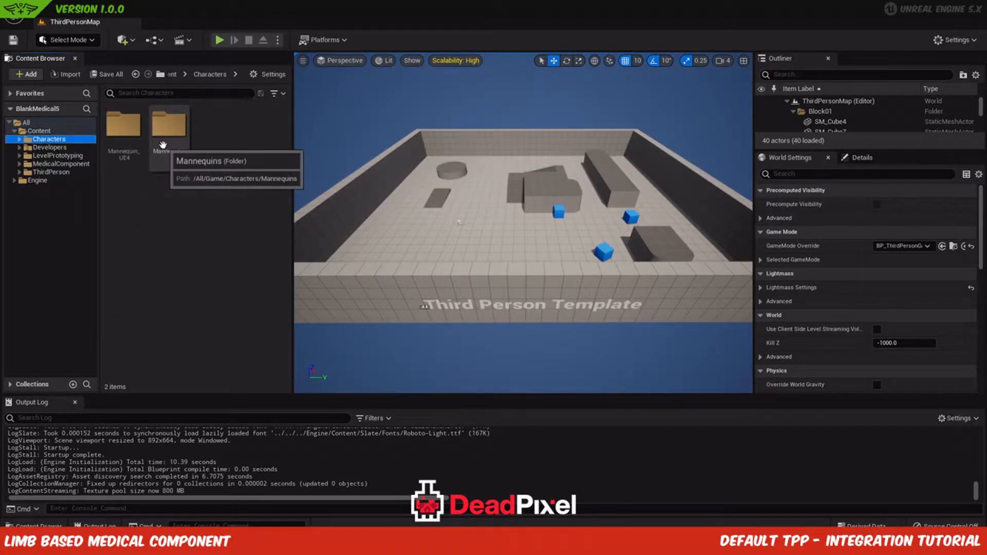
double_click(169, 125)
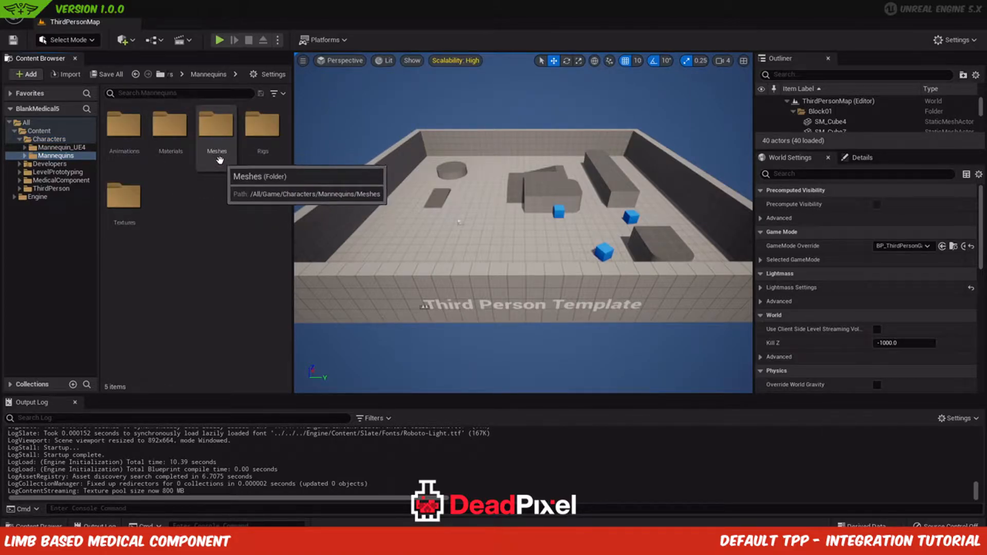
double_click(216, 128)
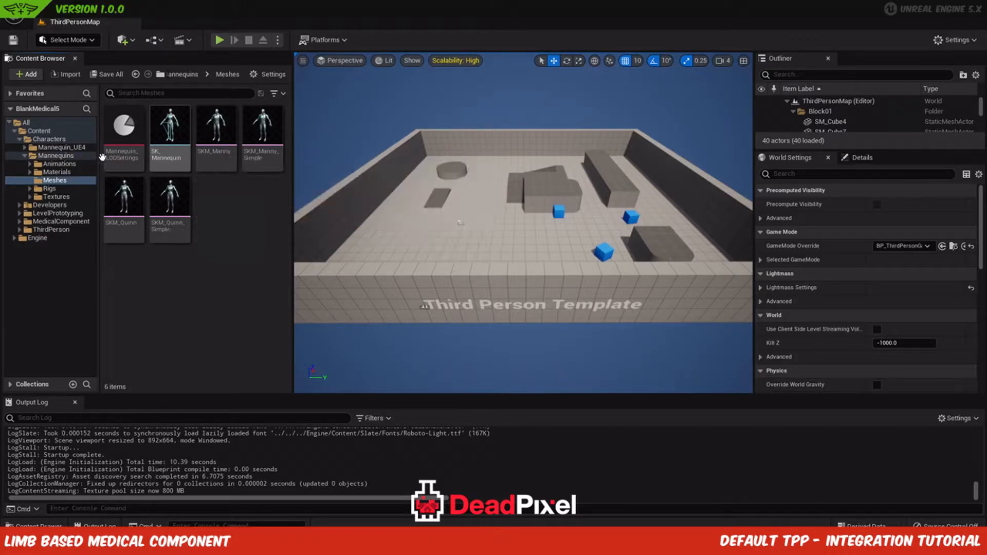
left_click(57, 148)
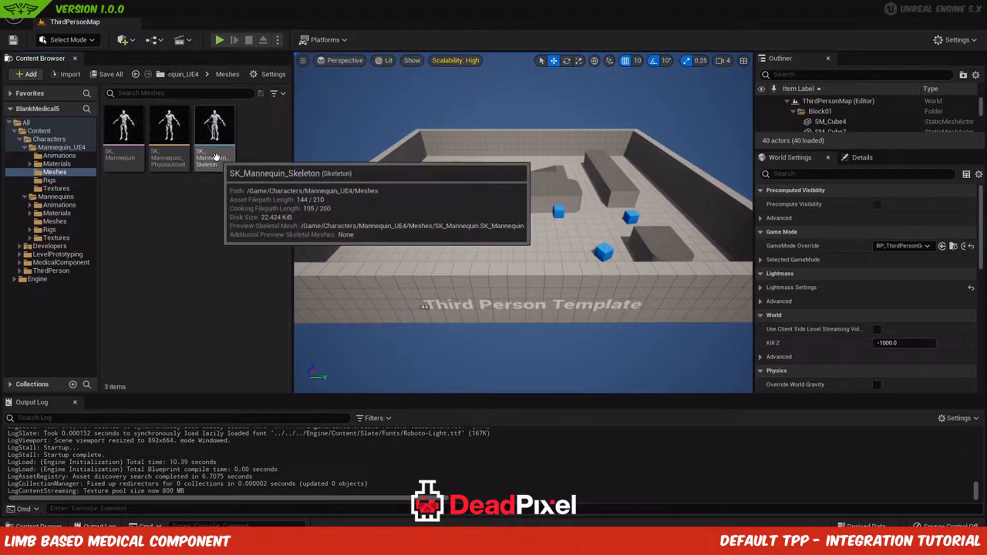
mouse_move(88, 173)
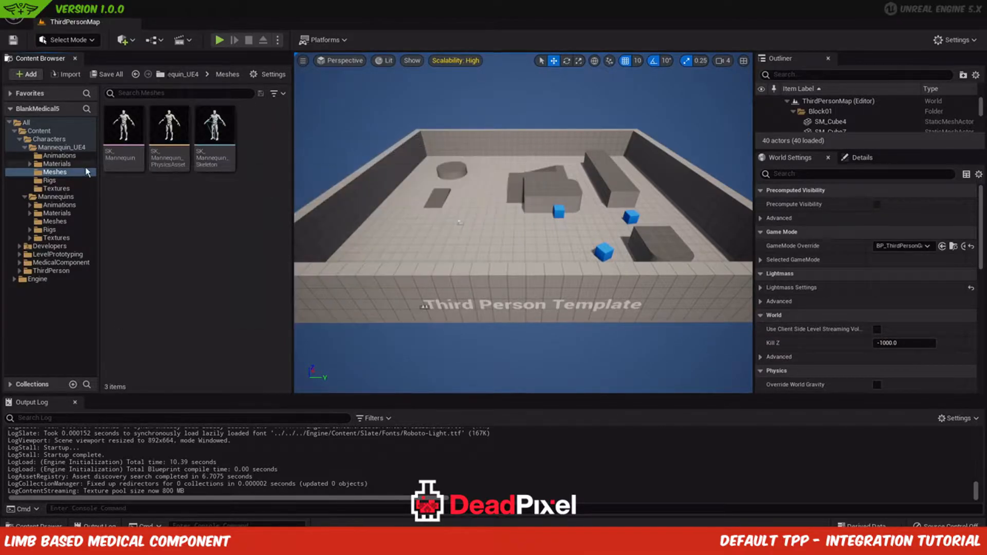
Step: Look through the UE4 mannequin's rigs and animations, then return to the Mannequins meshes
left_click(49, 180)
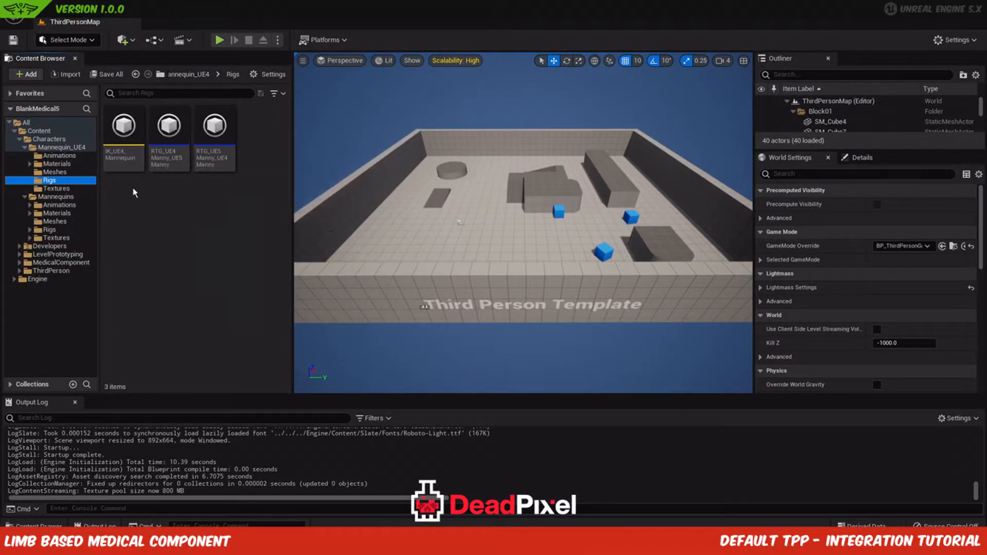
mouse_move(61, 179)
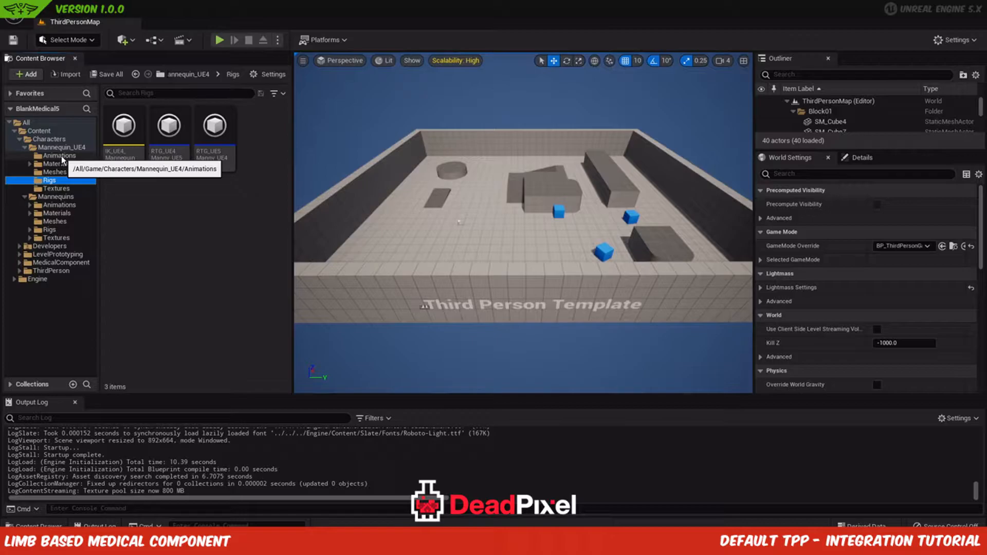
left_click(59, 155)
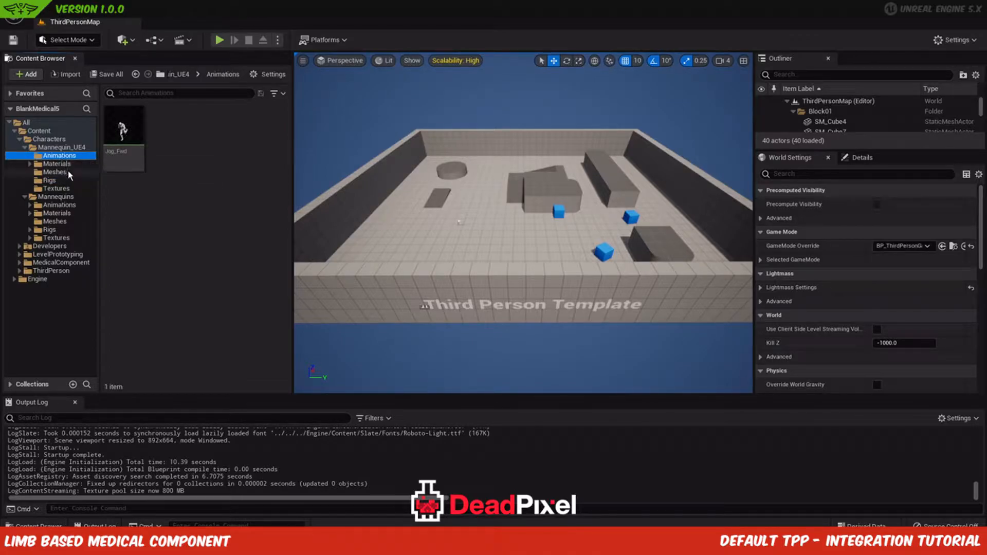
left_click(57, 147)
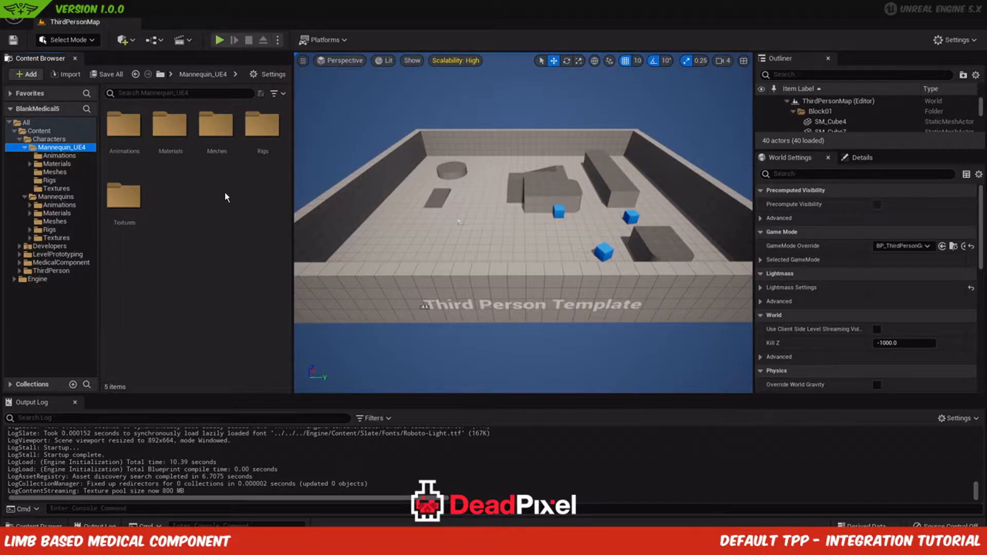
left_click(55, 195)
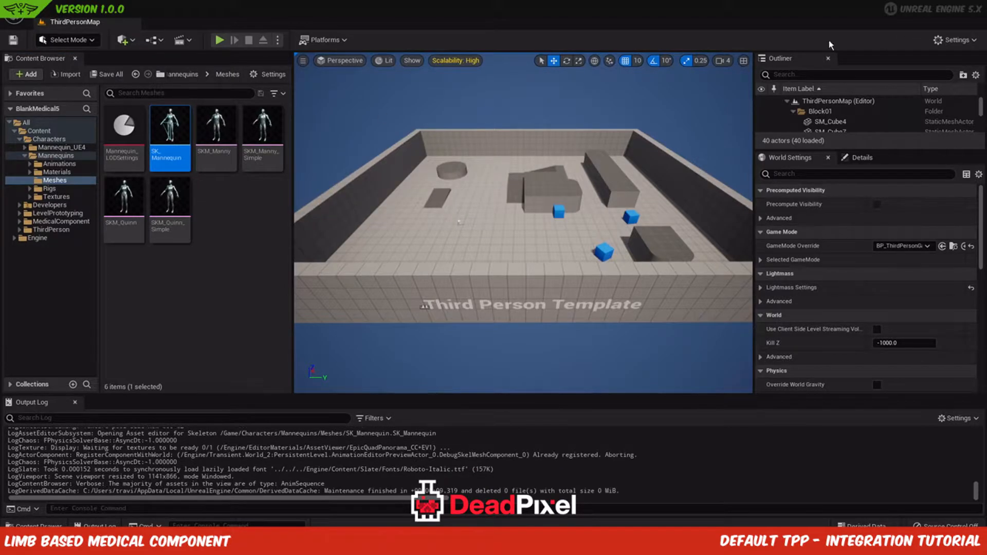
Step: Add UE4_Mannequin_Skeleton as a compatible skeleton in SK_Mannequin's asset details
double_click(171, 136)
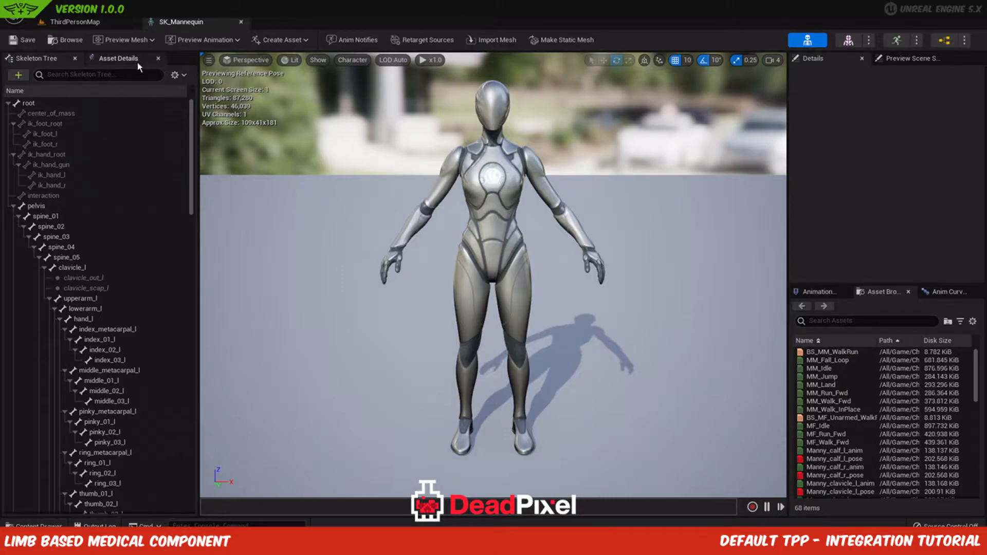
left_click(124, 59)
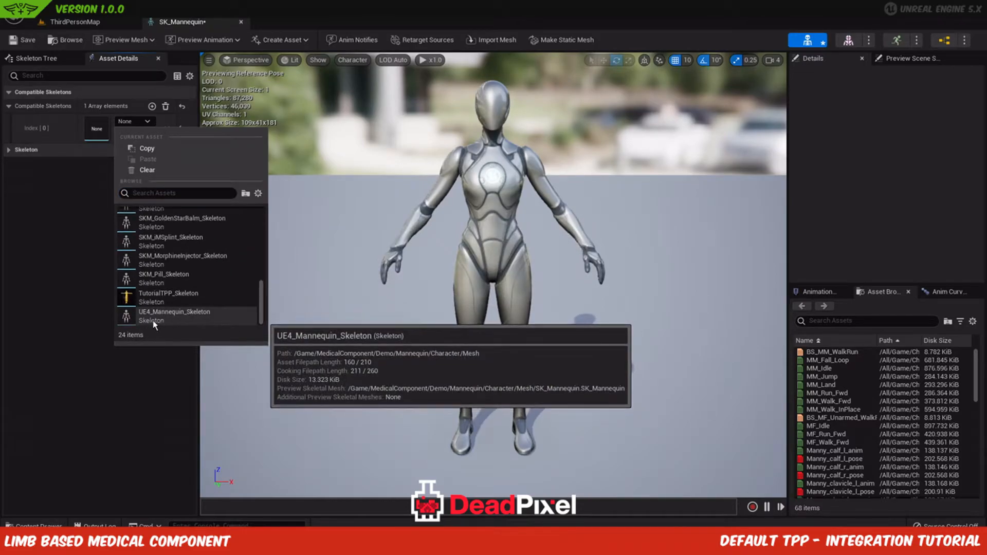
left_click(174, 312)
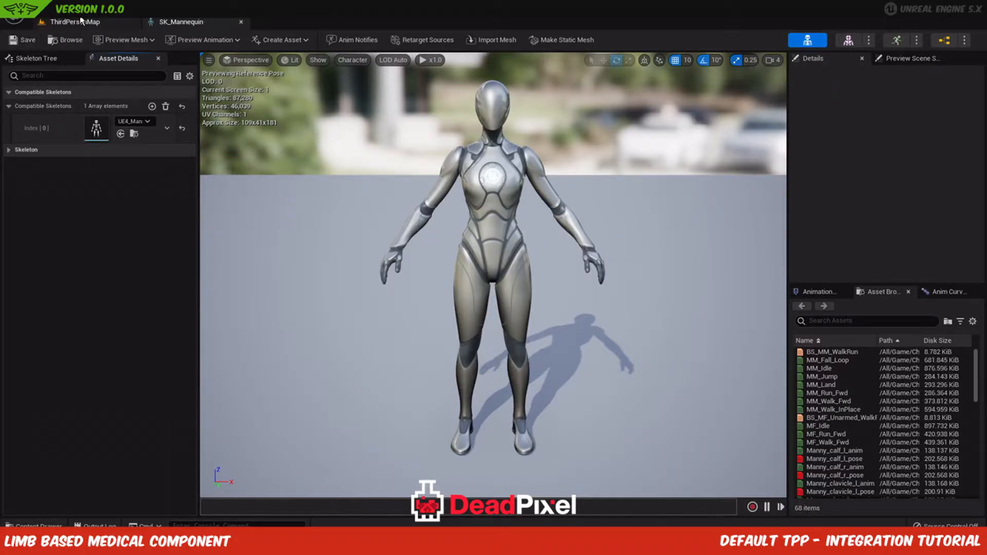
Step: Return to the ThirdPersonMap level and bring up the MedicalComponent folder
left_click(72, 22)
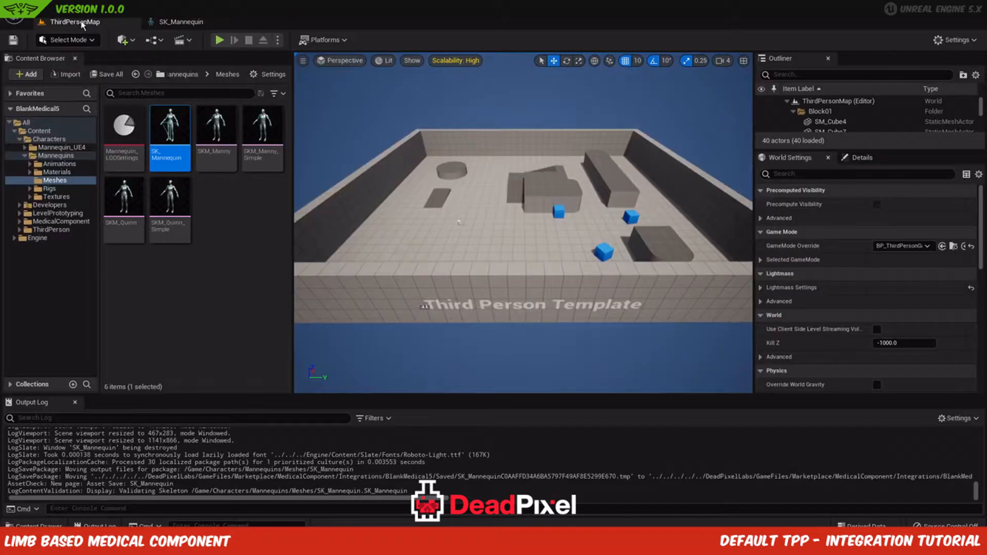
left_click(60, 221)
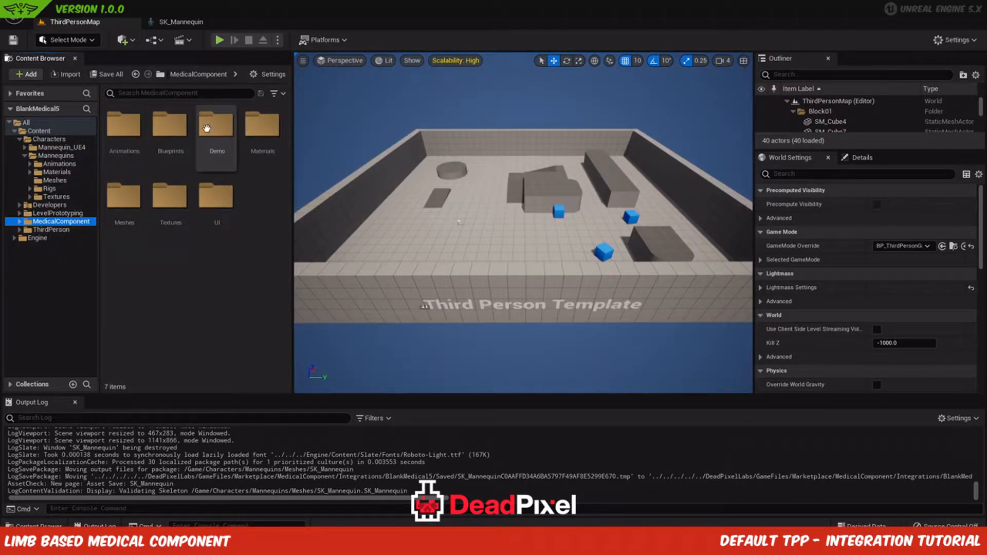
Step: Open the Demo UE4_Mannequin_Skeleton, show only active sockets and select the Item_L hand socket
double_click(216, 125)
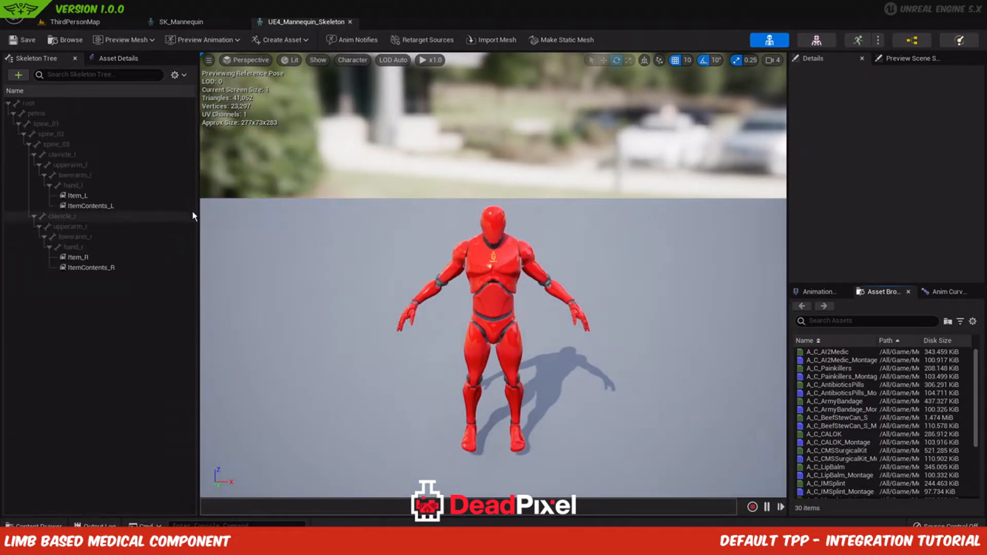
left_click(179, 74)
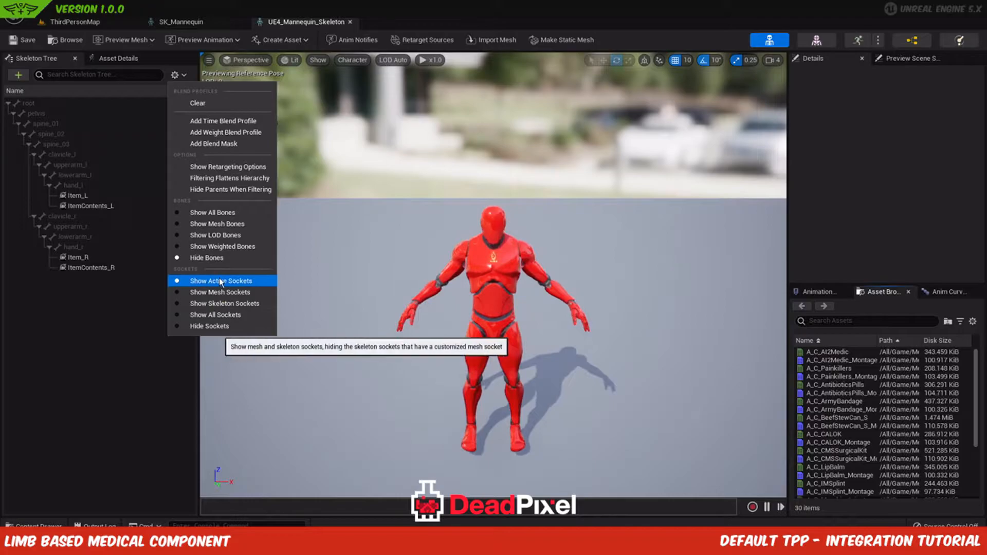
left_click(221, 281)
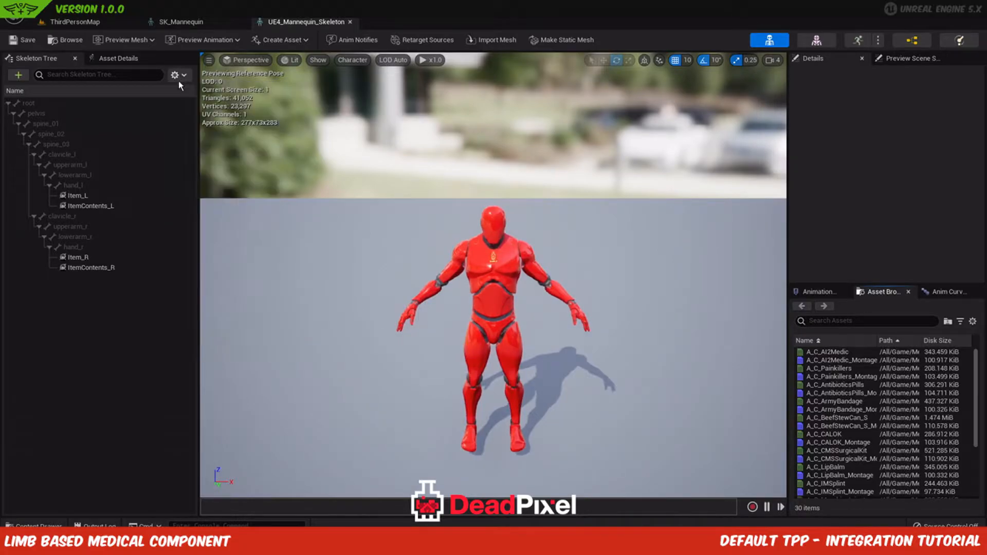
left_click(78, 195)
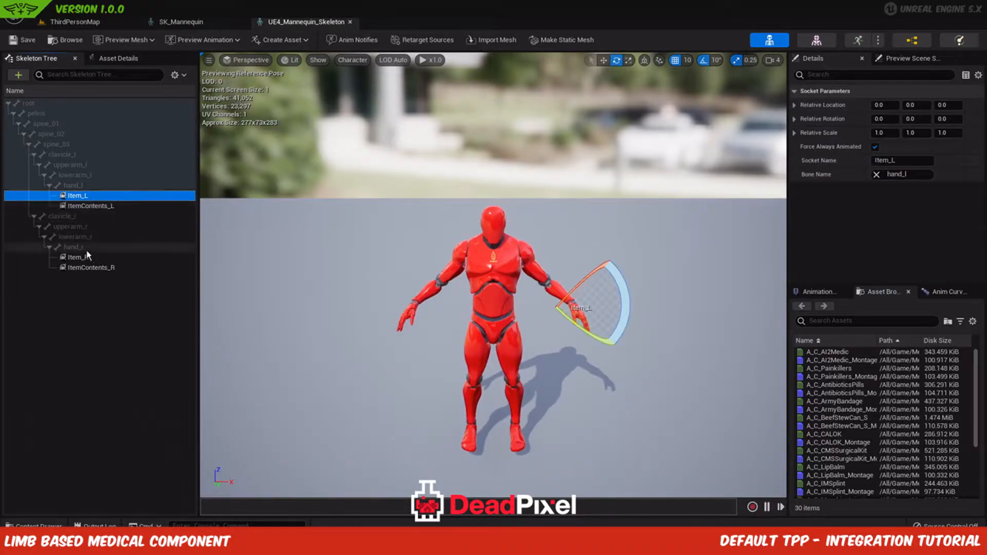
mouse_move(77, 195)
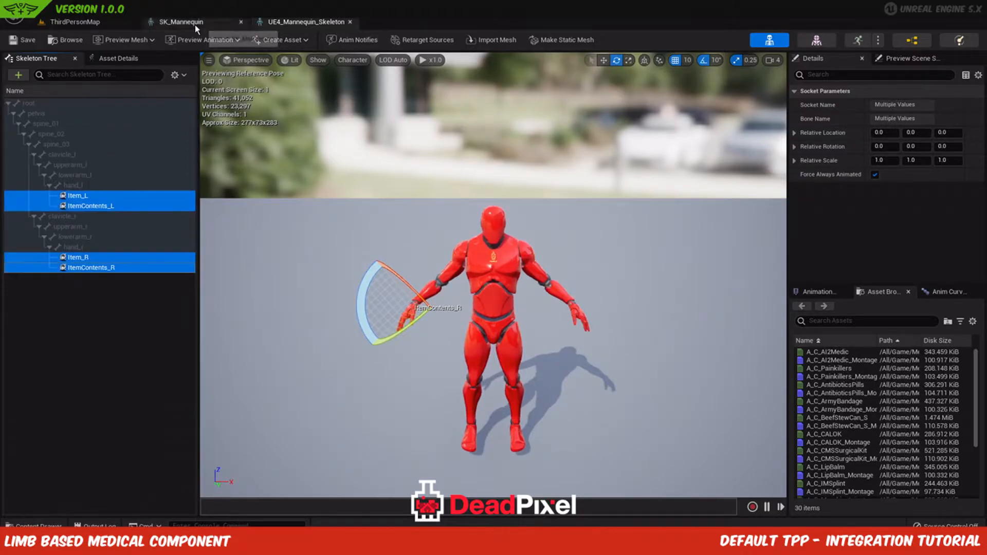
Step: Show SK_Mannequin's skeleton tree with all bones expanded and scroll through the hierarchy
left_click(181, 23)
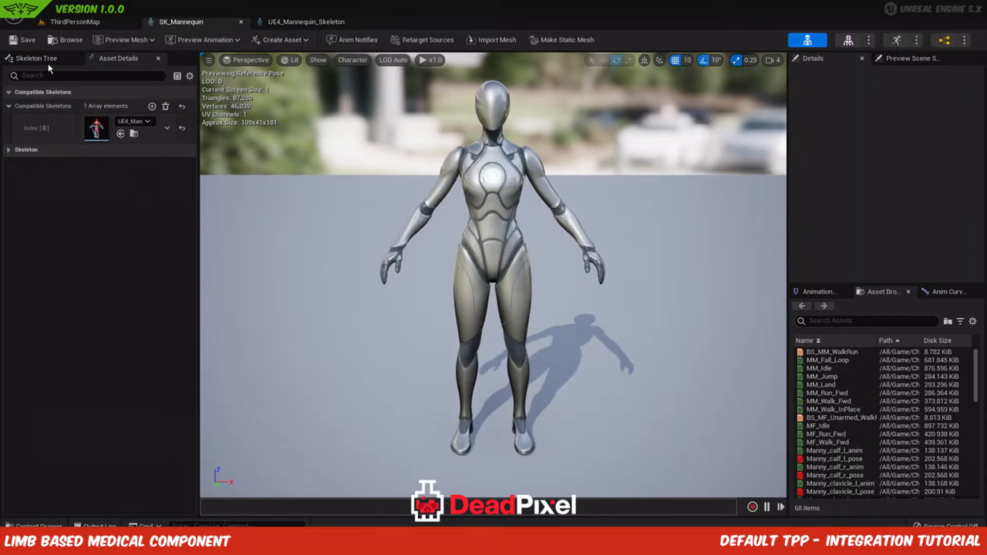
right_click(22, 103)
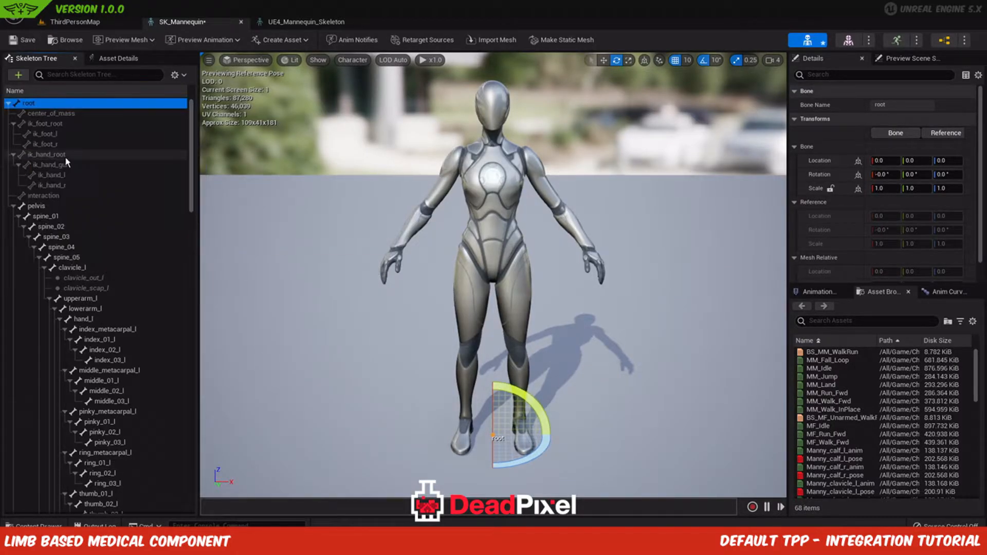
scroll("down", 3)
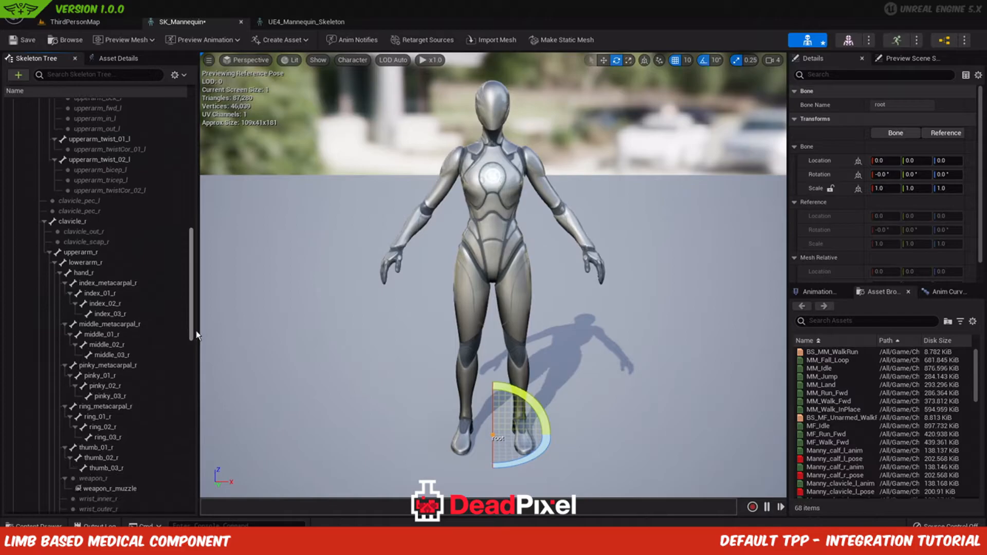
scroll("down", 3)
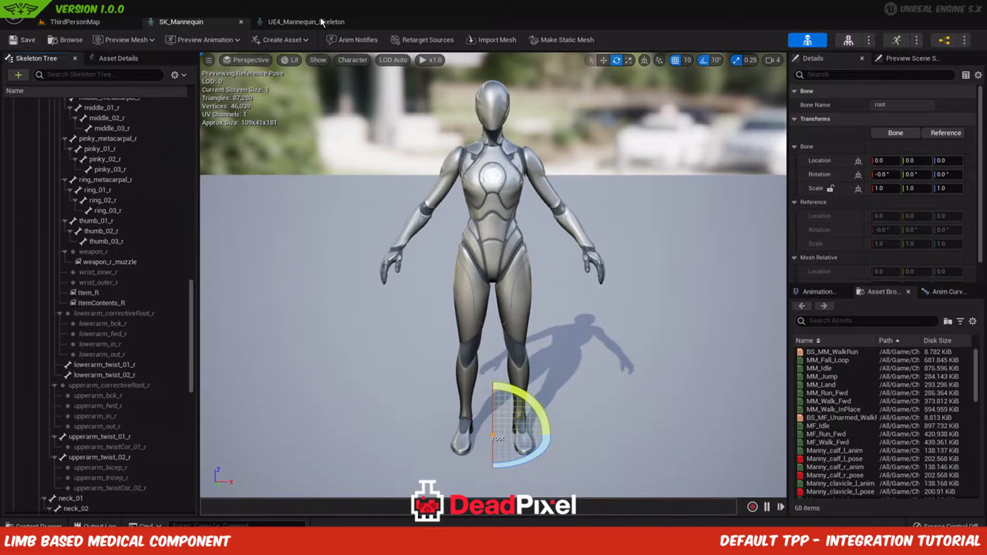
mouse_move(183, 22)
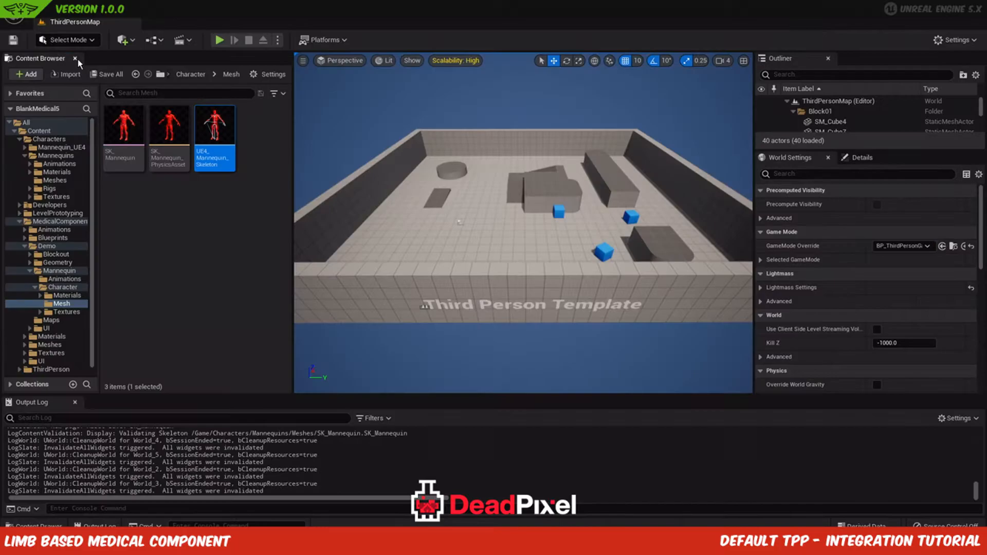
mouse_move(105, 74)
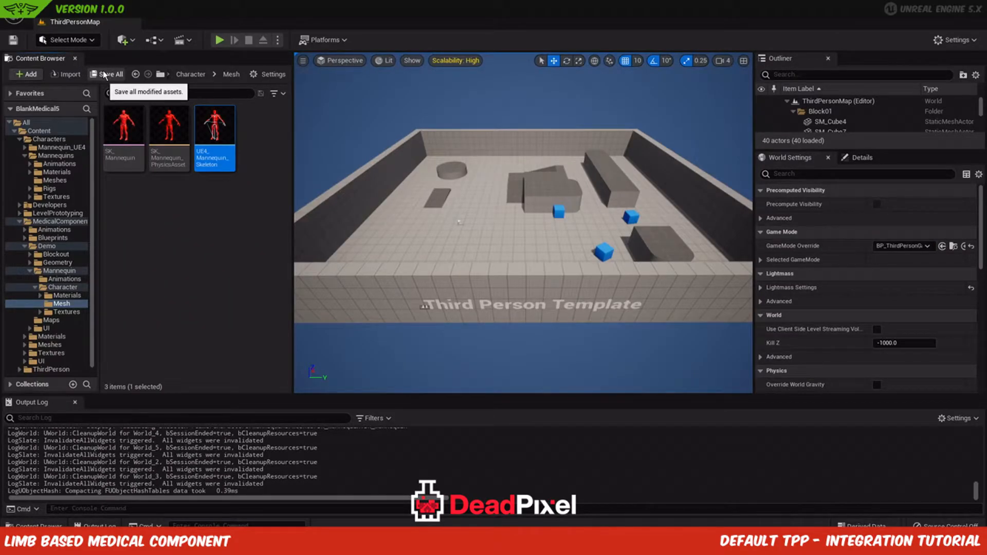
mouse_move(78, 166)
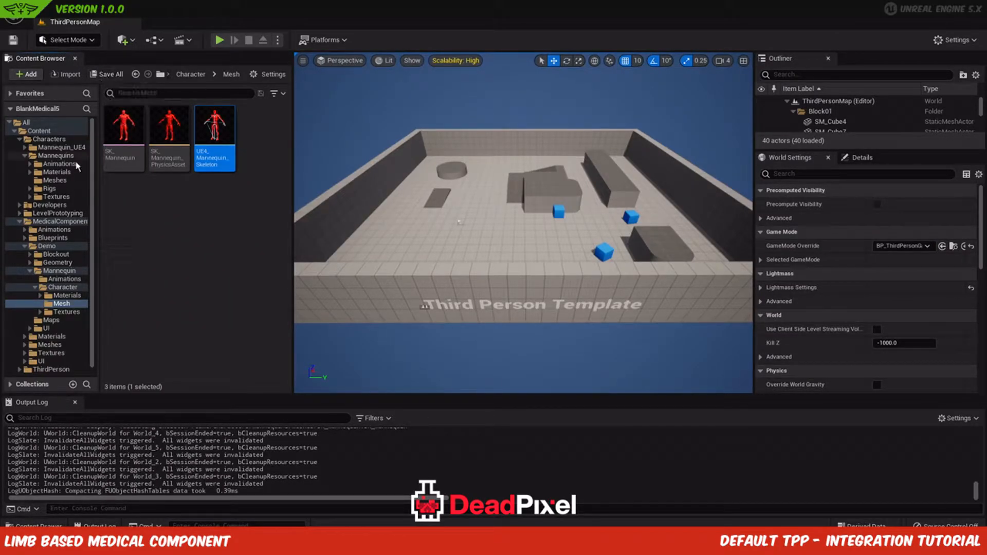
Step: Open ABP_MedicalCharacter from MedicalComponent > Animations, then return to the level map
left_click(51, 221)
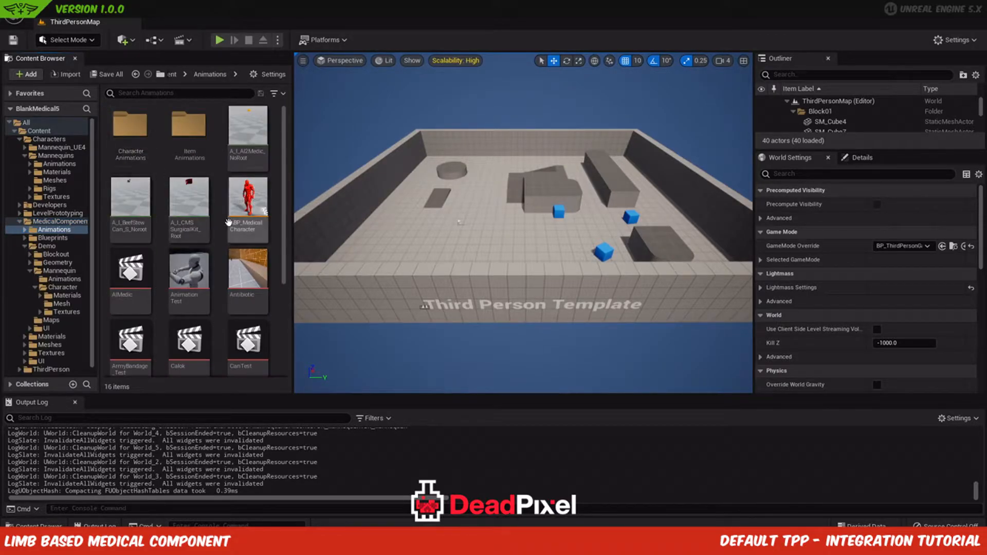
double_click(247, 201)
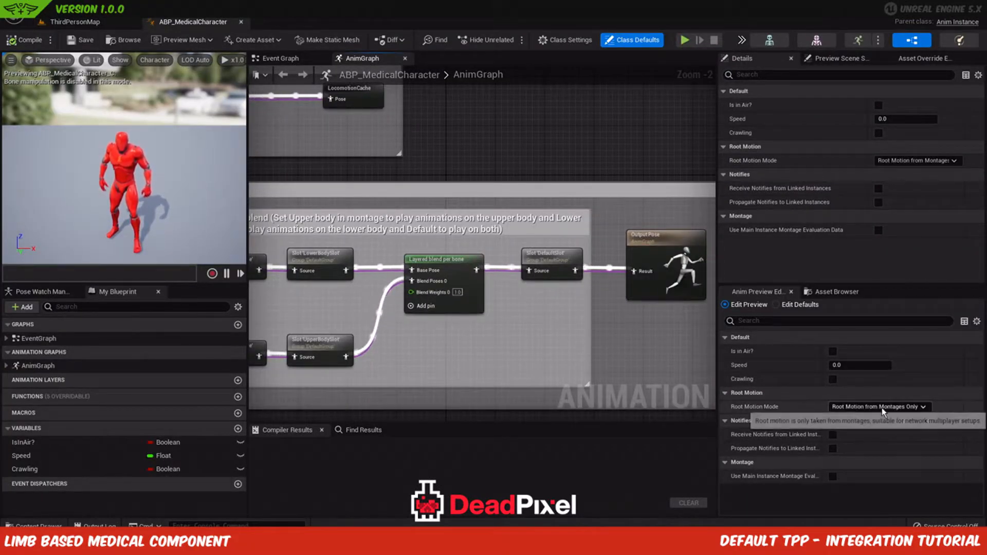
left_click(72, 22)
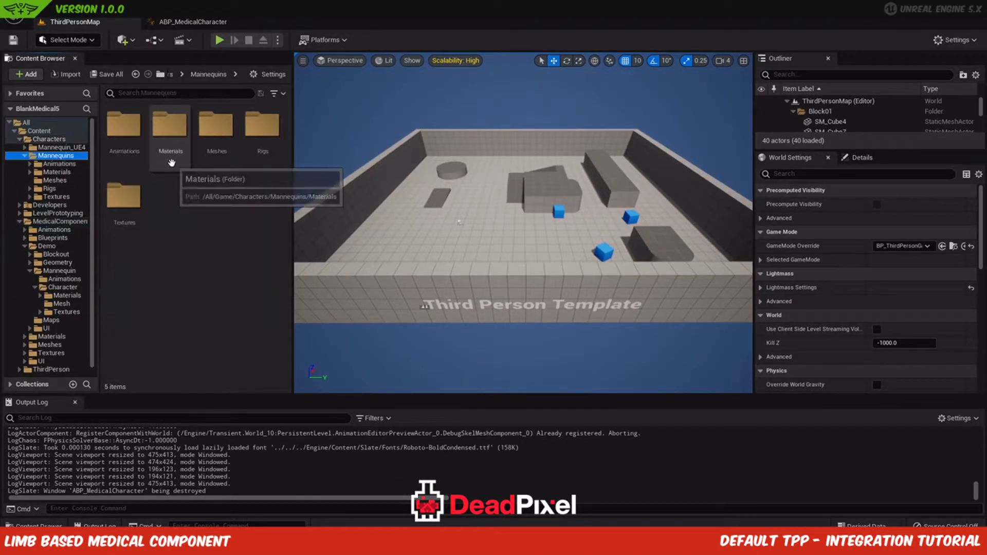
Step: Open ABP_Manny from Mannequins > Animations and show its AnimGraph
left_click(214, 129)
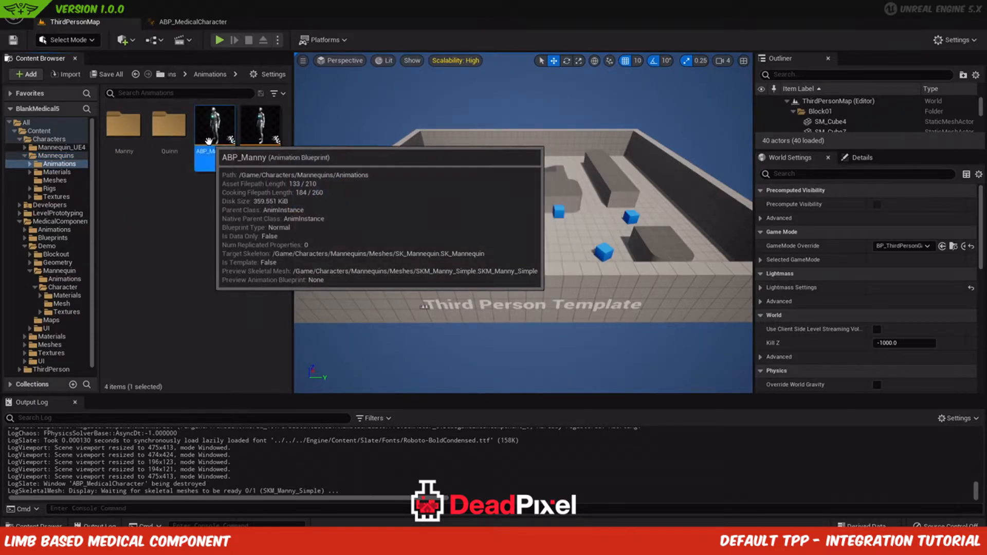
double_click(213, 124)
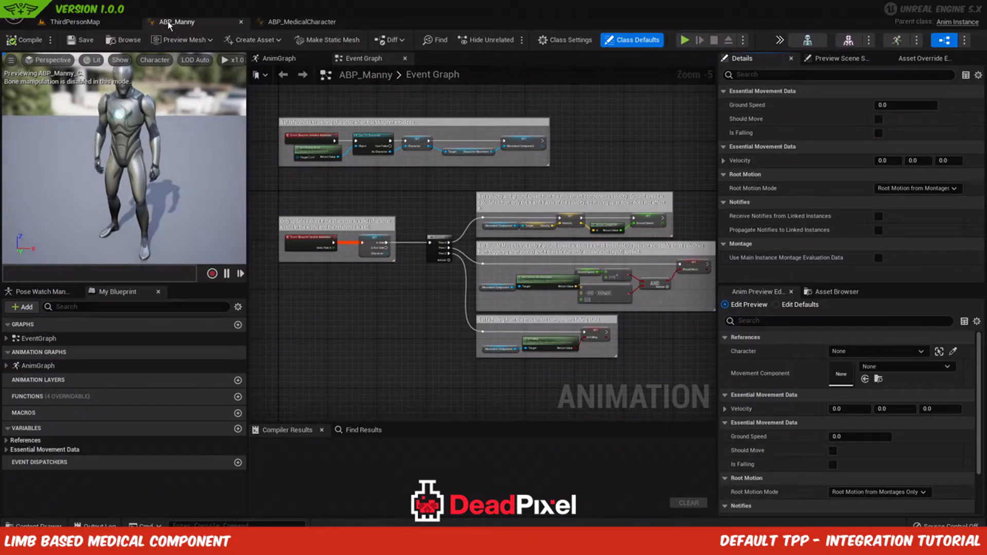
left_click(278, 57)
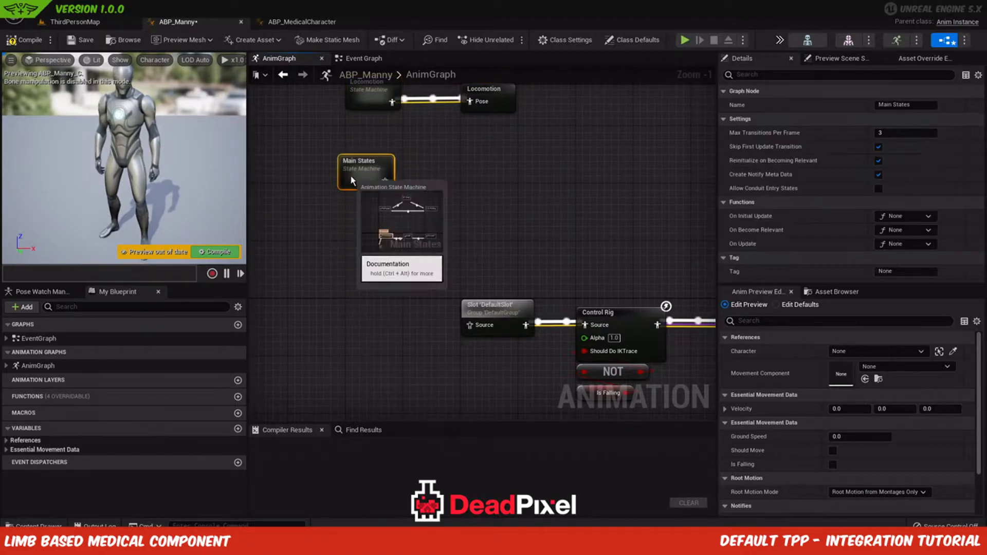
Step: Cache the Main States output in a new Save cached pose node named MainStatesPose
left_click_drag(400, 171, 495, 183)
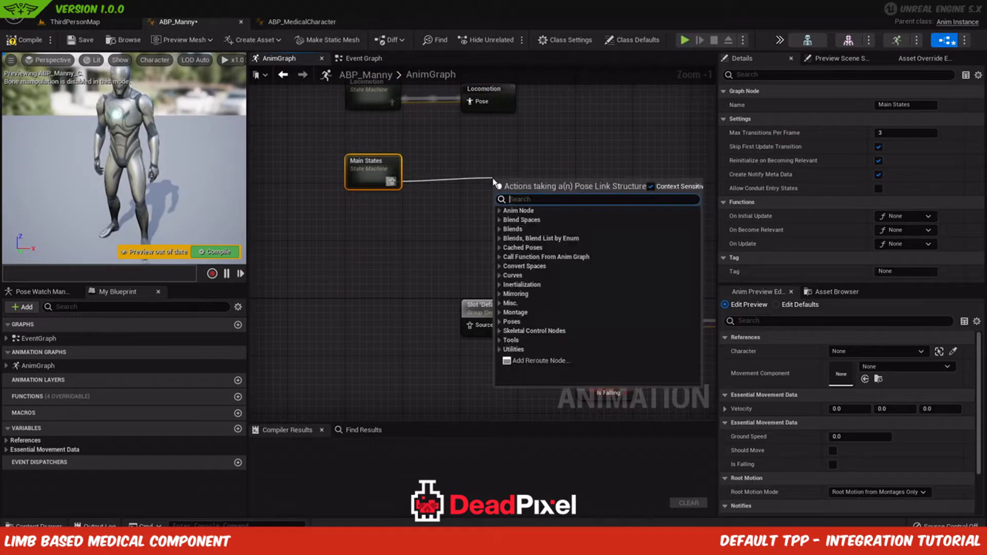
type("save")
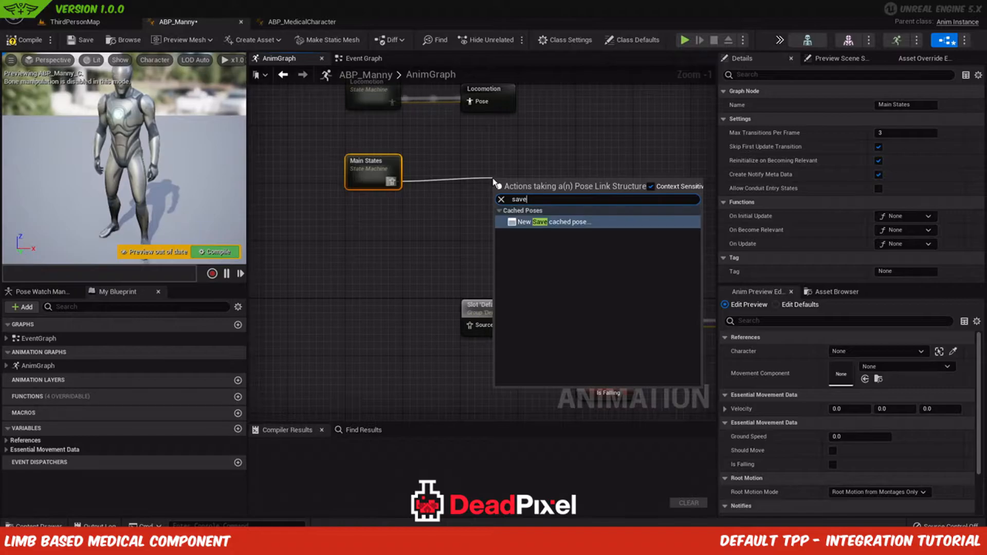
left_click(550, 222)
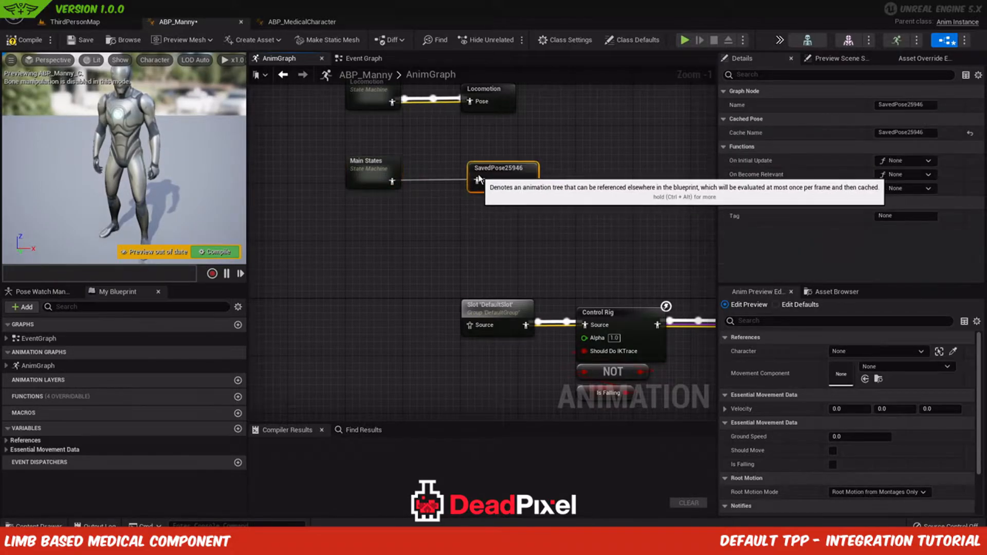
left_click(905, 105)
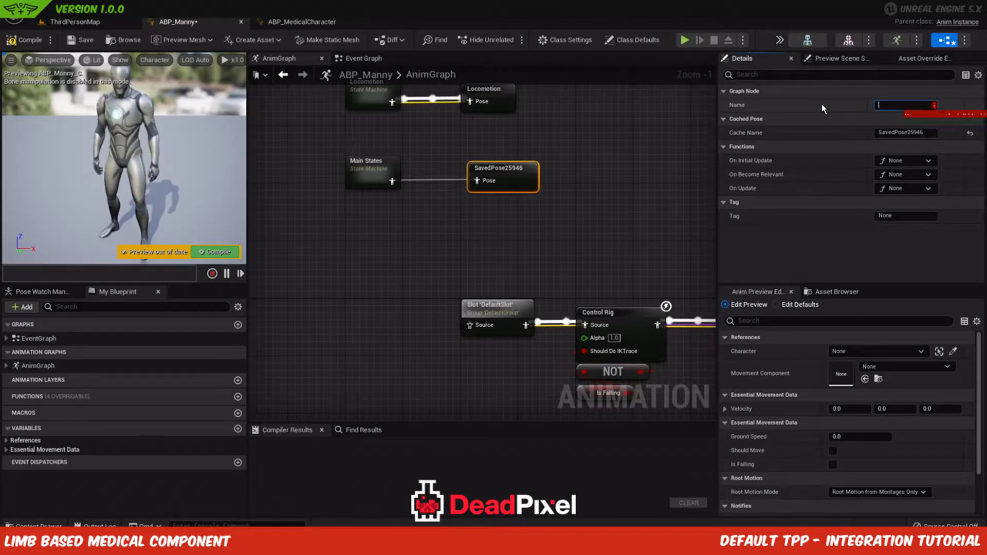
type("MainSt")
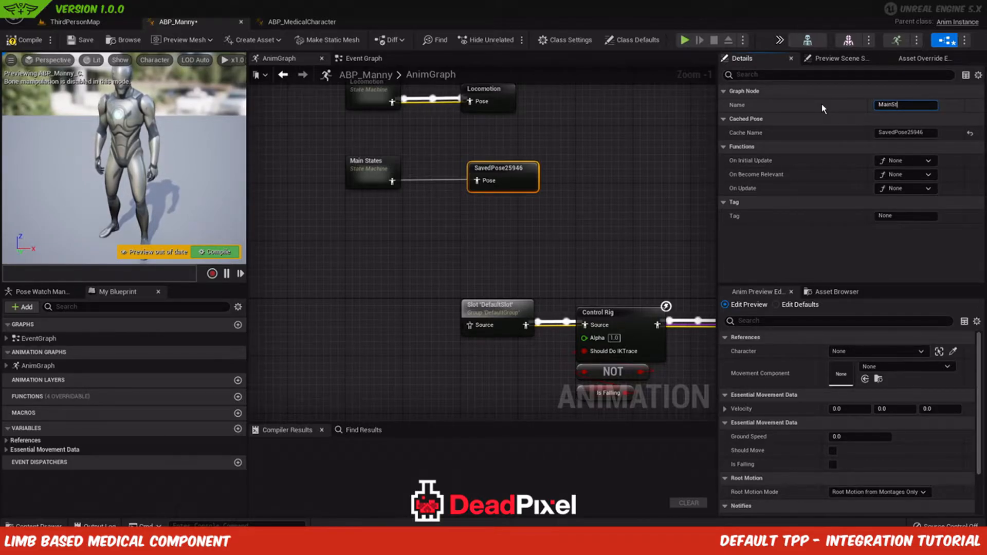
type("MainStatesPose")
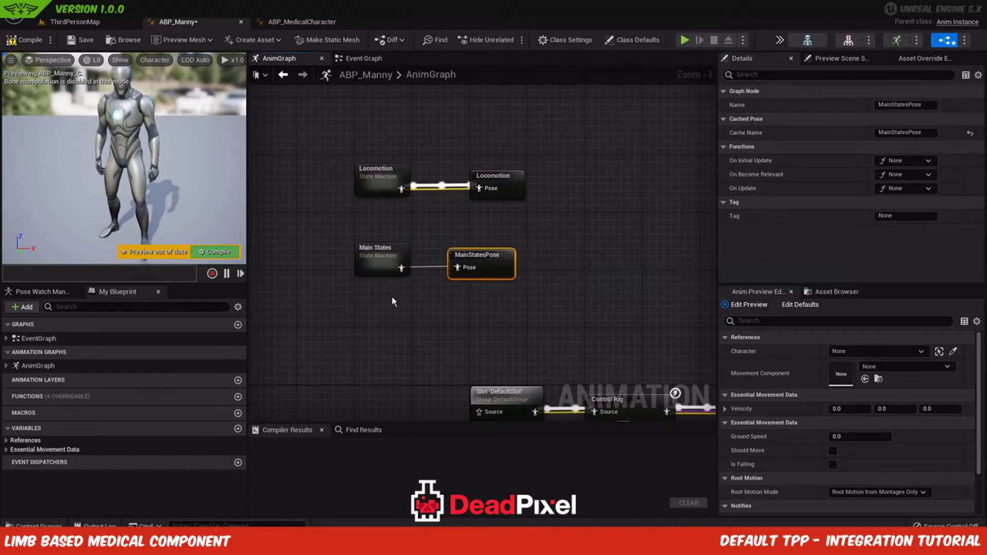
Step: Add a Use cached pose node for MainStatesPose
left_click(382, 258)
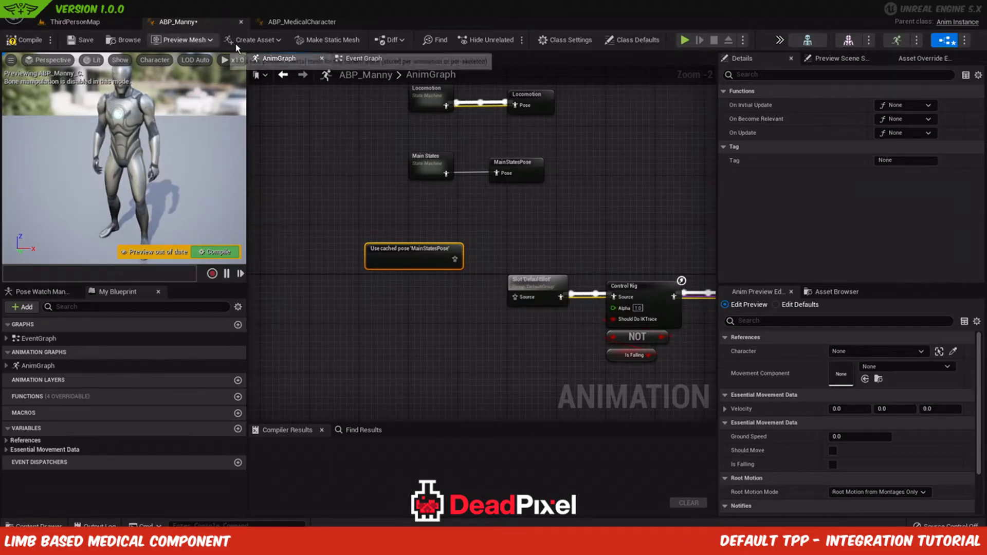
Step: Copy the slot blend nodes from ABP_MedicalCharacter into ABP_Manny and wire MainStatesPose into the body slot
left_click(301, 22)
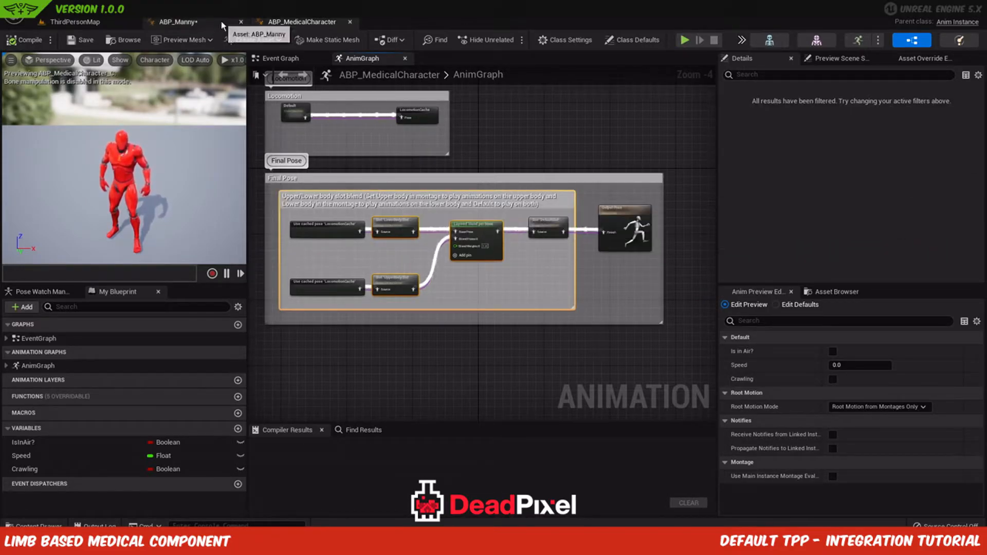
left_click(180, 23)
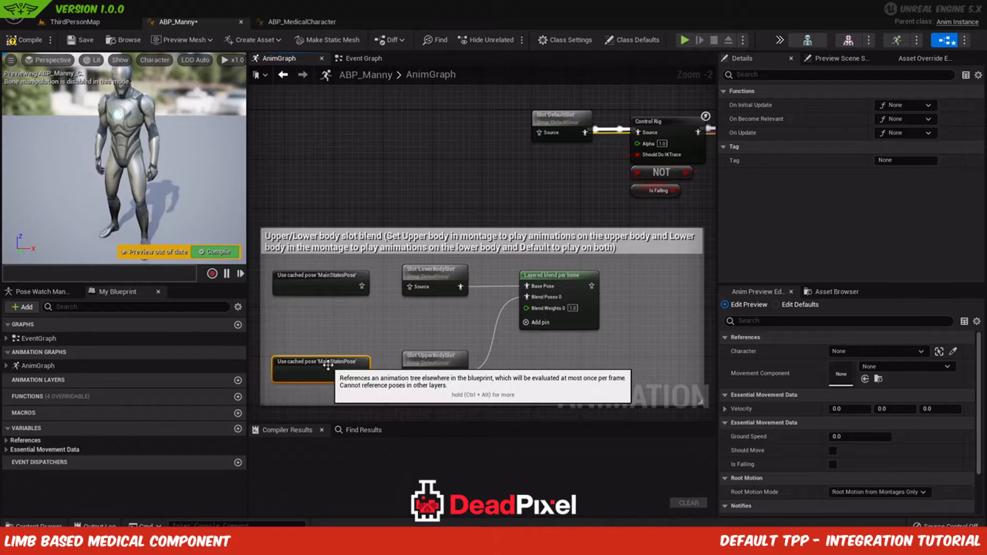
mouse_move(411, 374)
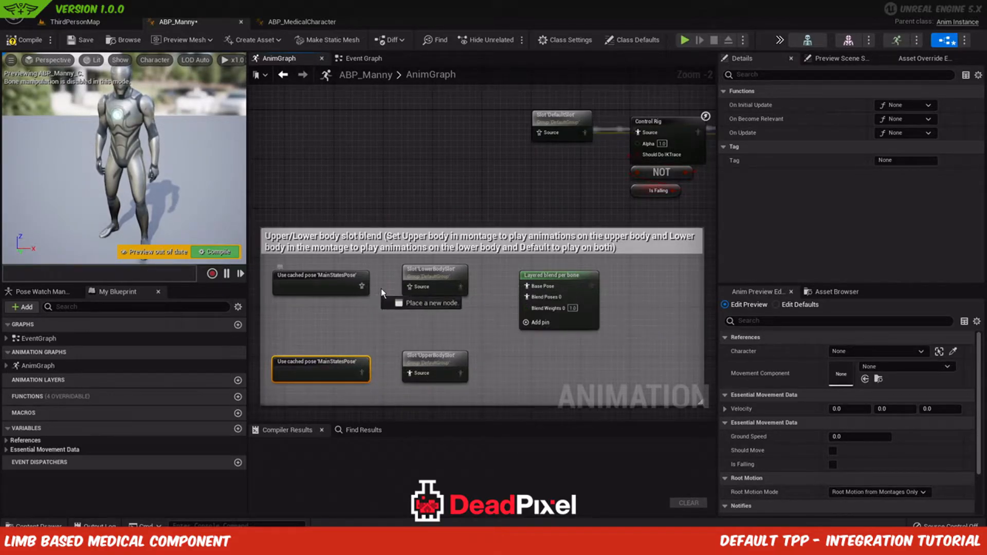
left_click(557, 274)
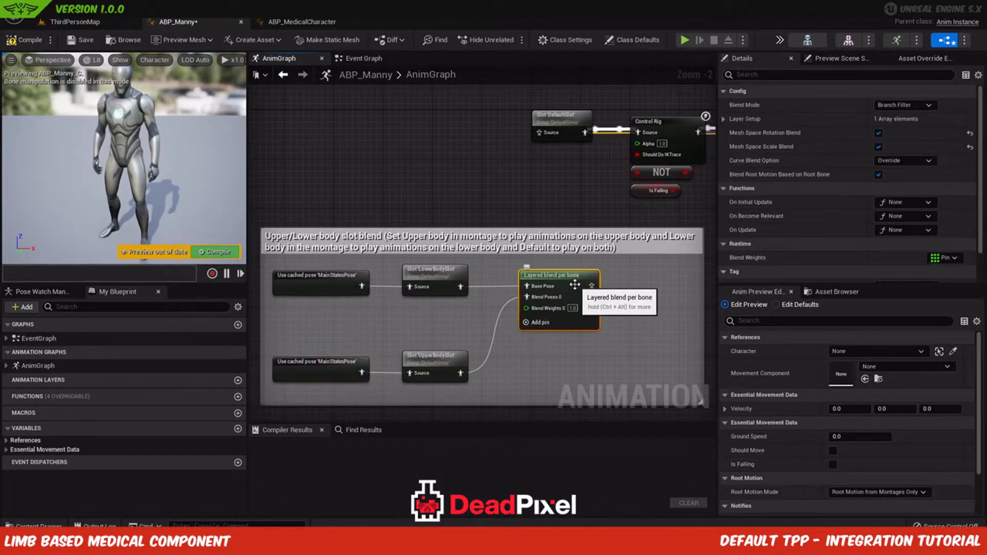
Step: Inspect the Layered blend per bone's first layer setup
left_click(725, 119)
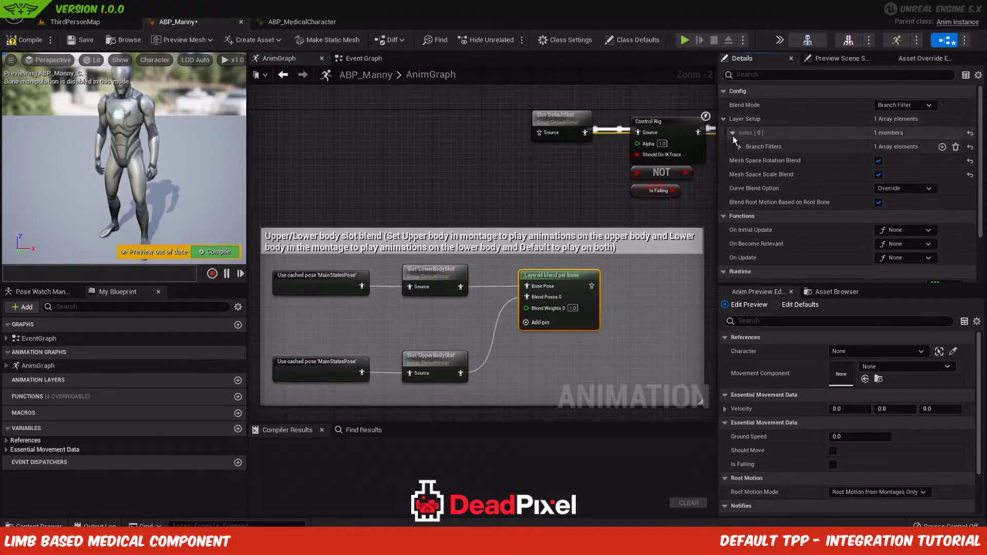
left_click(742, 146)
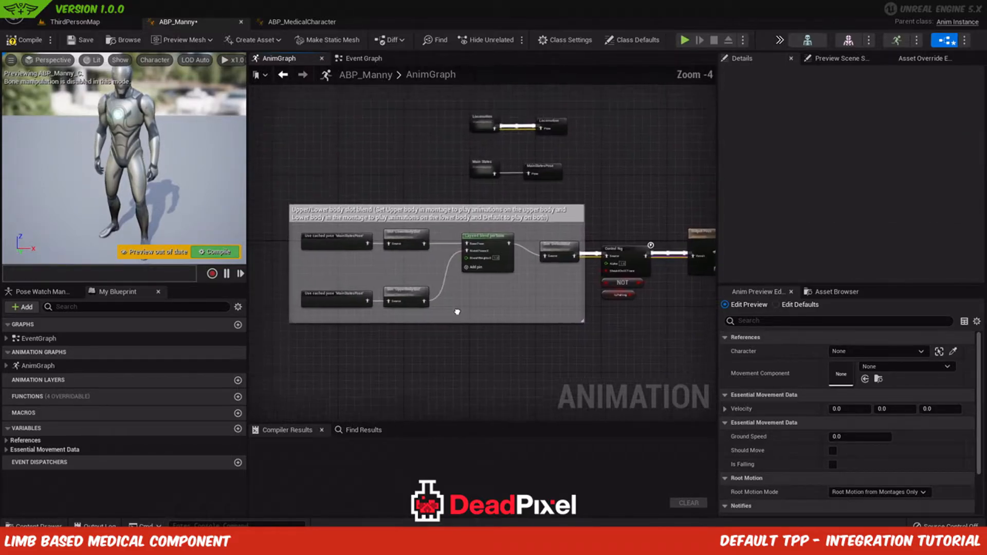
mouse_move(26, 40)
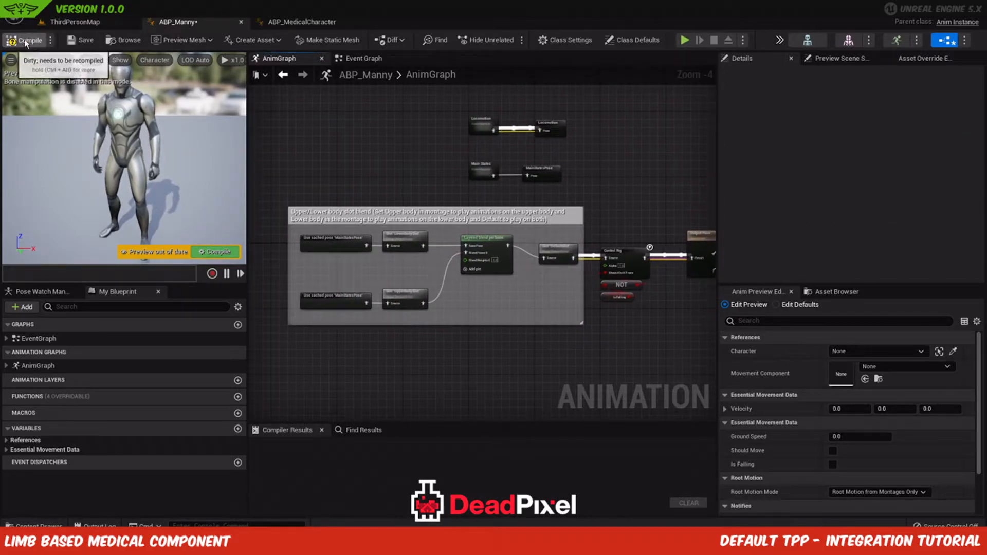
Step: Compile the ABP_Manny animation blueprint successfully
left_click(25, 40)
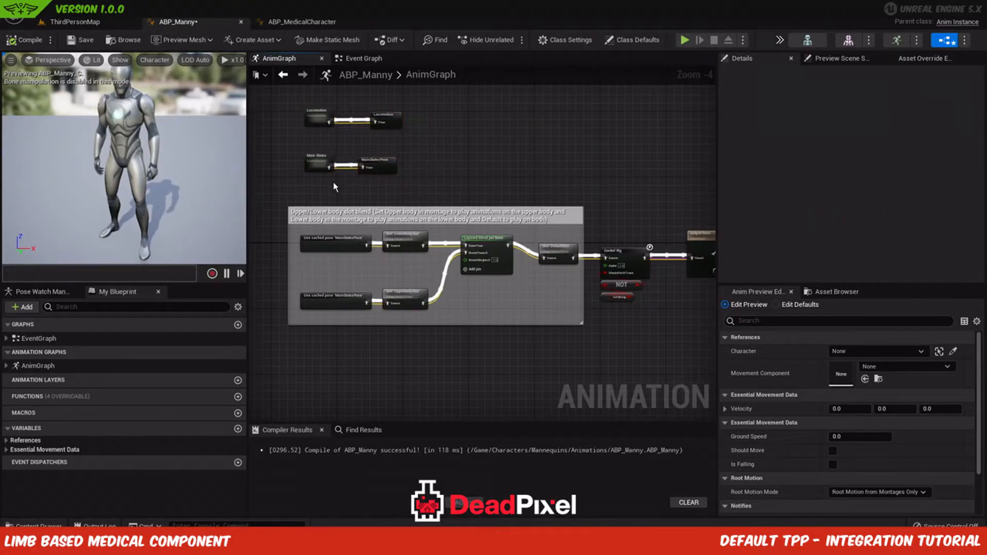
mouse_move(27, 40)
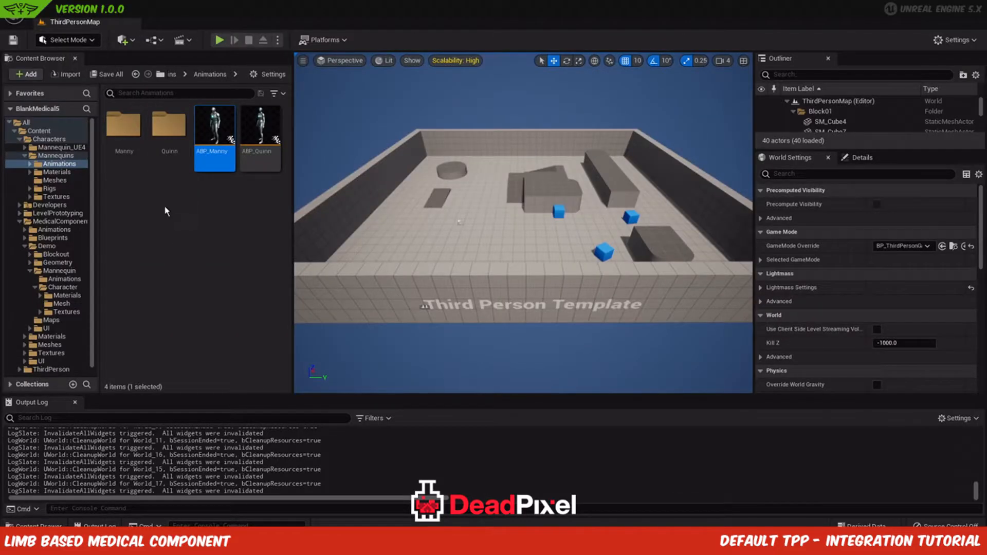
Step: Open BP_MedicalCharacter from the medical Blueprints folder, then browse to the ThirdPerson blueprints
left_click(57, 213)
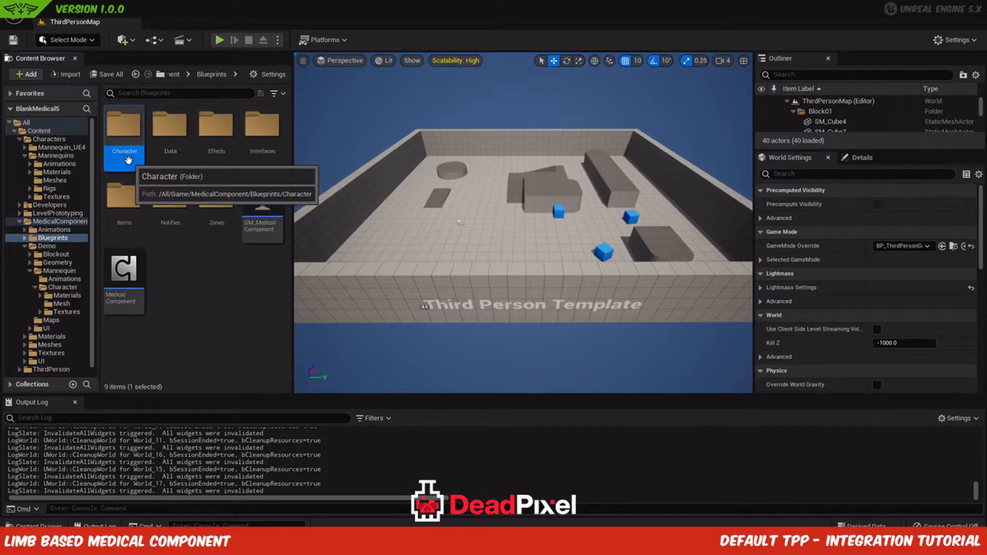
double_click(123, 129)
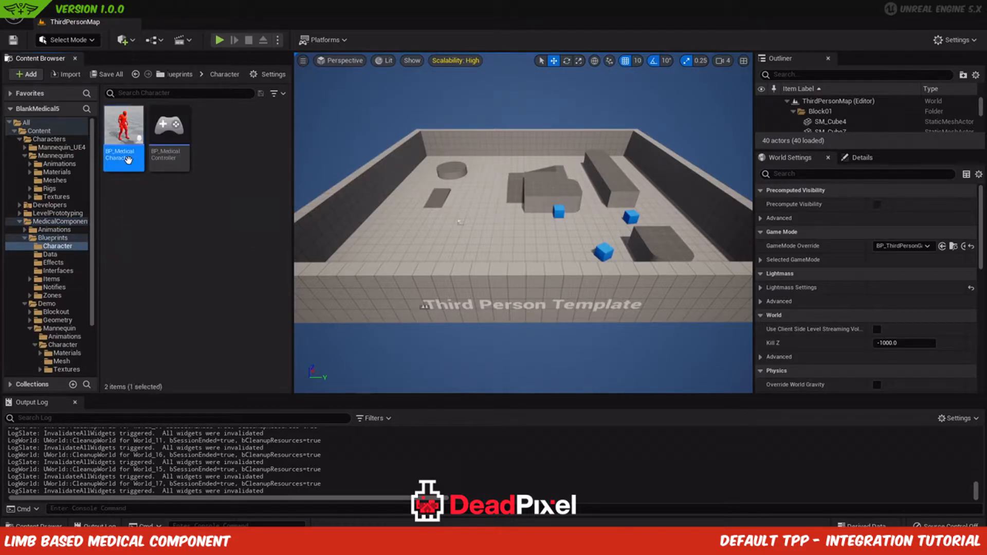
double_click(123, 125)
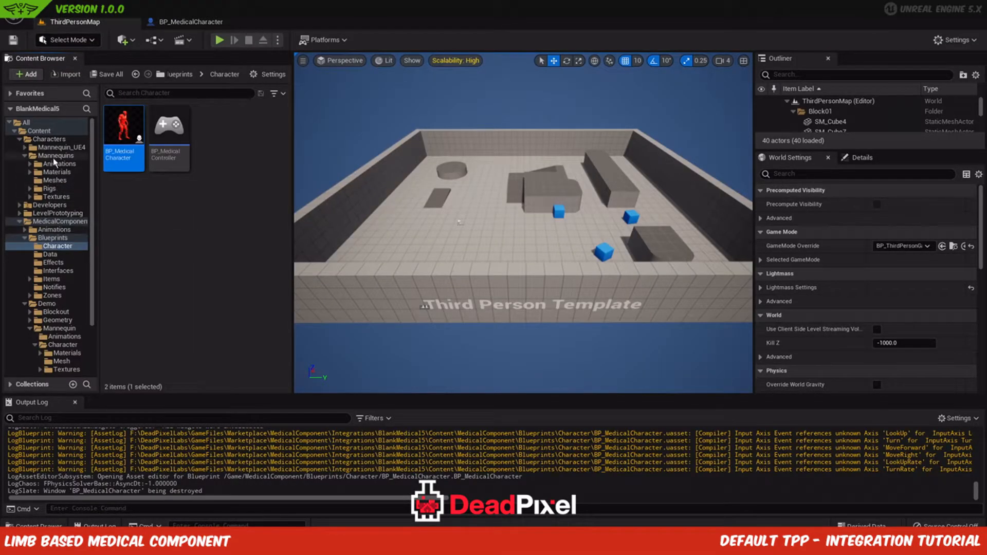
left_click(54, 148)
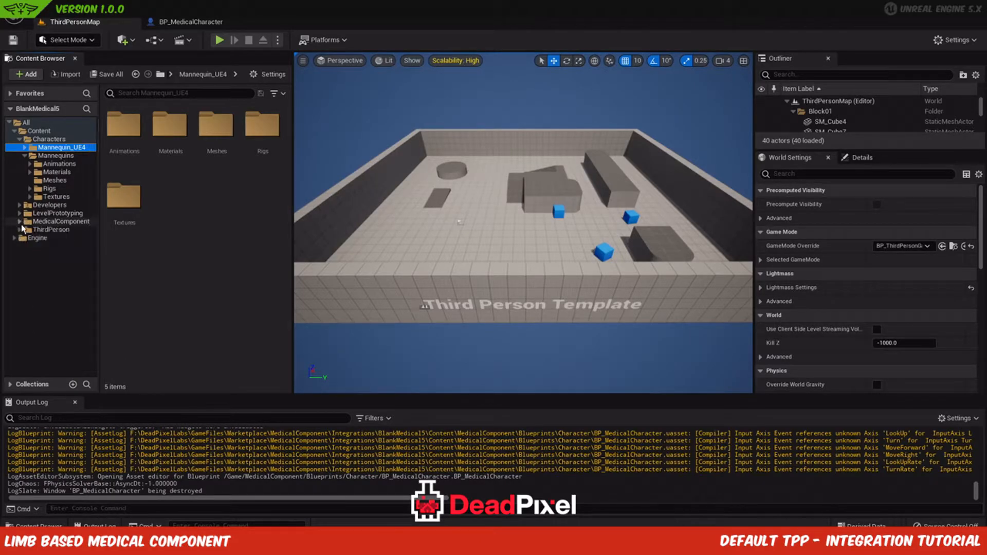
mouse_move(52, 221)
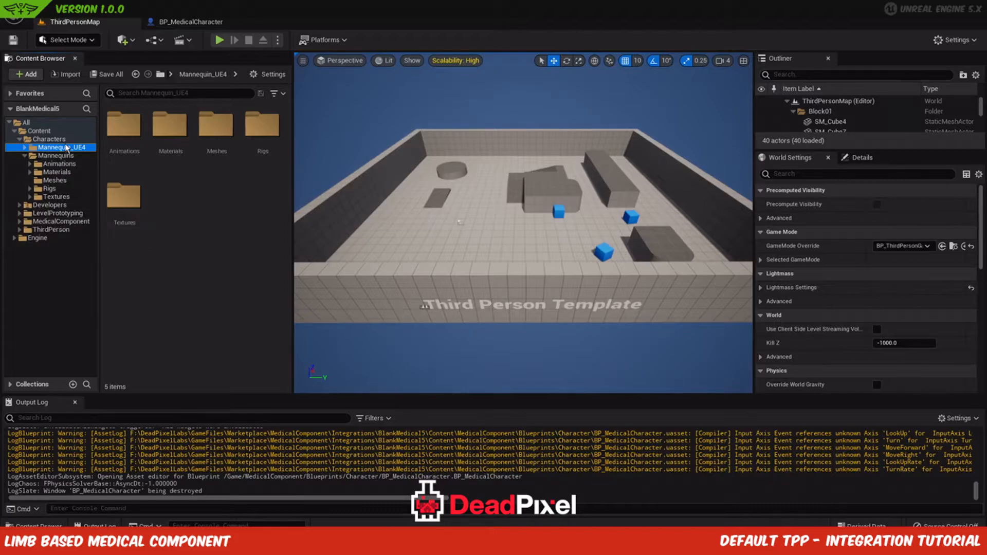
left_click(51, 237)
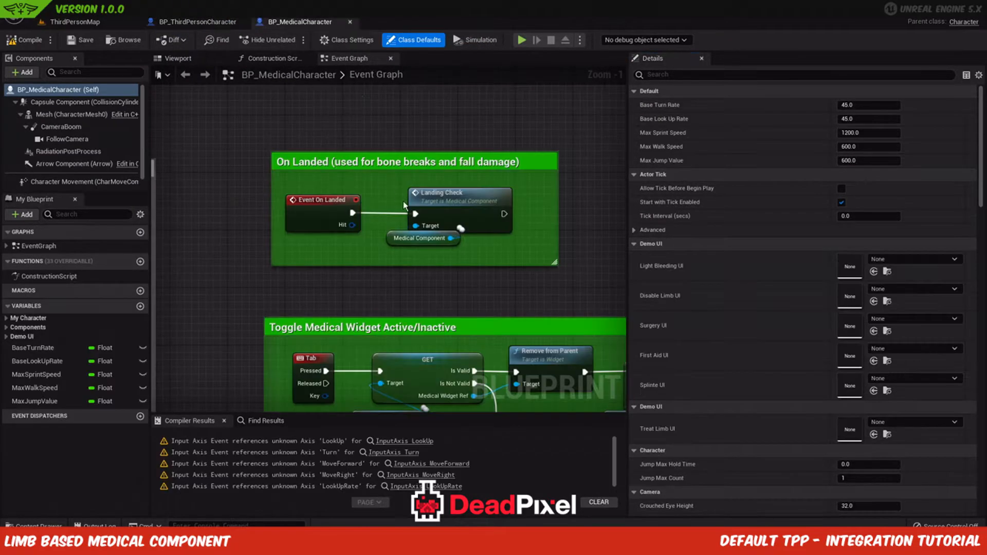
Step: Copy the Demo Showcase Sprint nodes with the leg-fracture check into BP_ThirdPersonCharacter's Event Graph
scroll("down", 3)
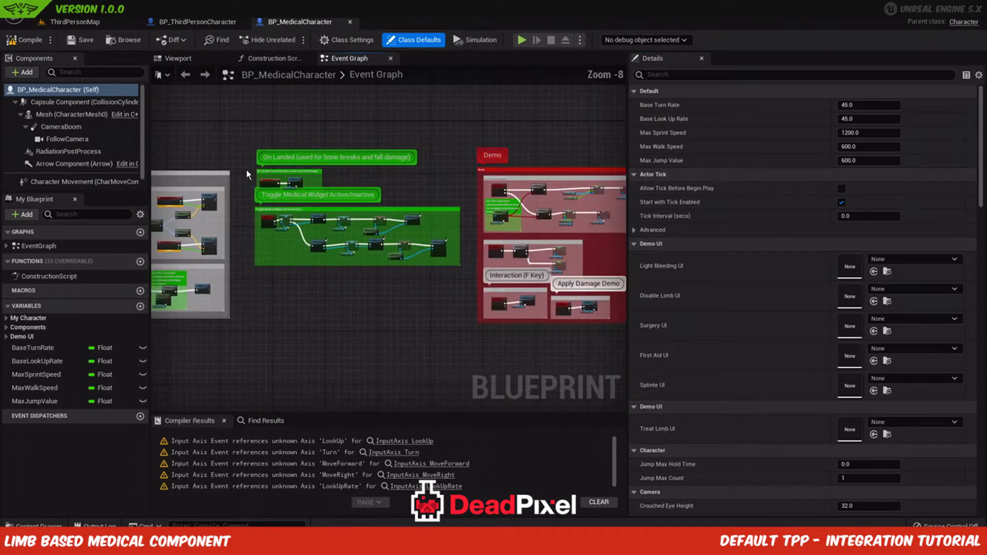
left_click_drag(248, 134, 597, 346)
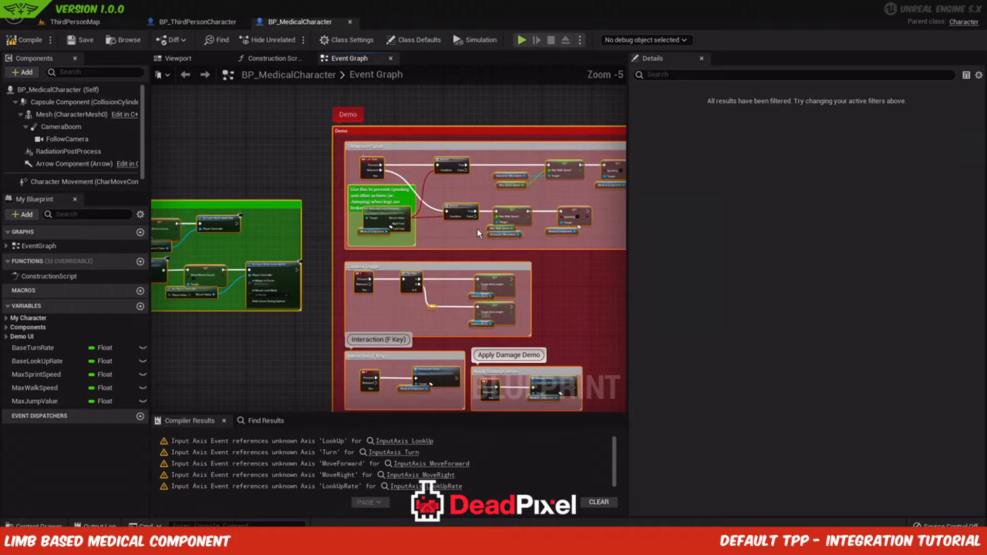
mouse_move(469, 387)
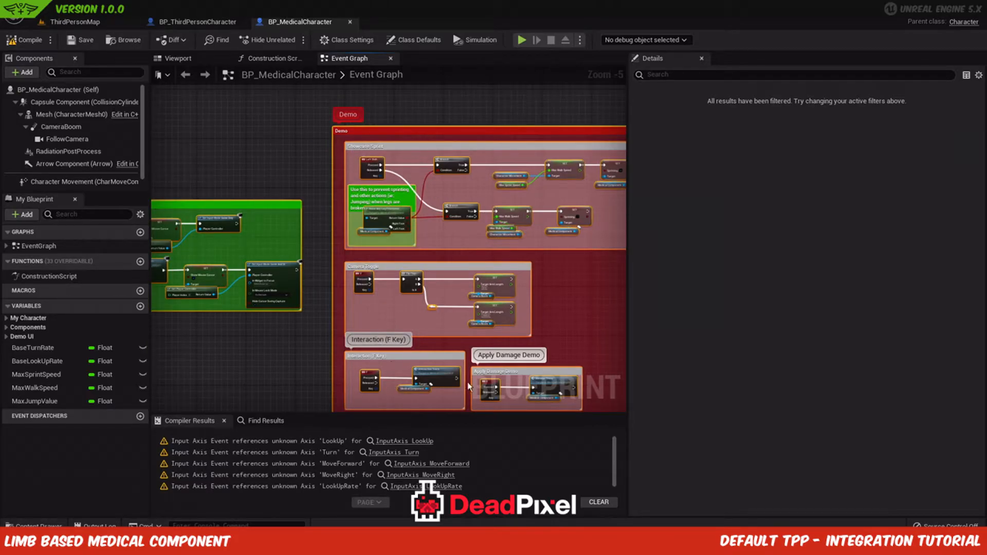
scroll("down", 3)
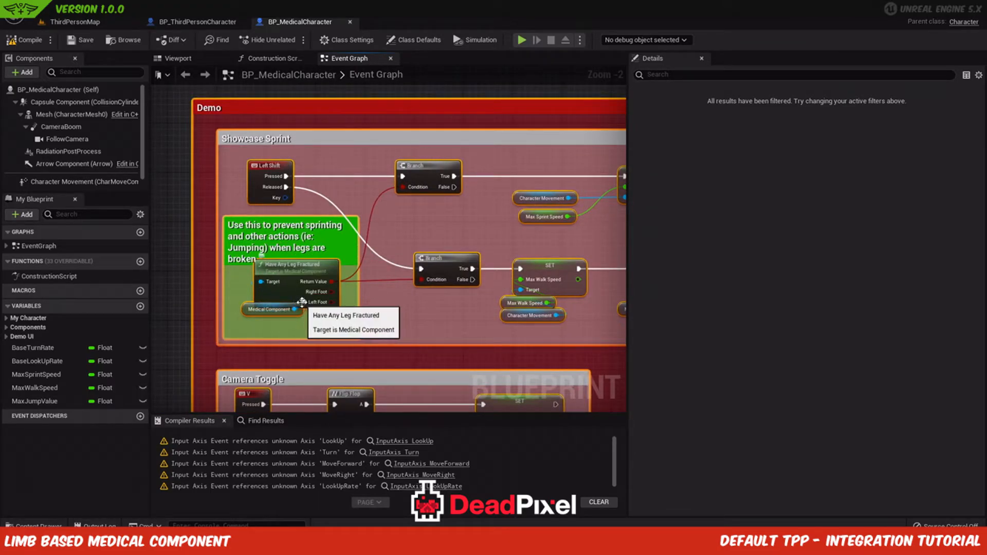
scroll("down", 3)
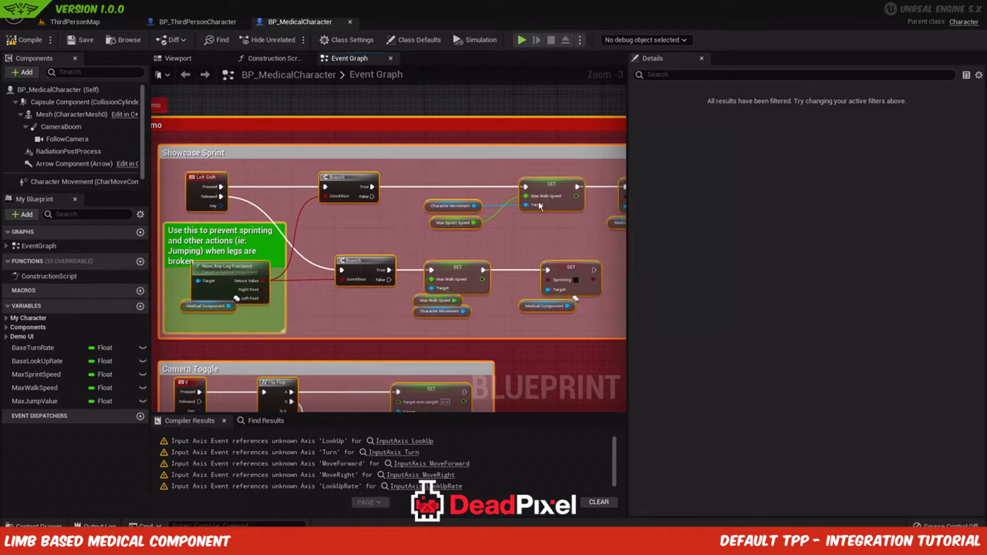
scroll("down", 3)
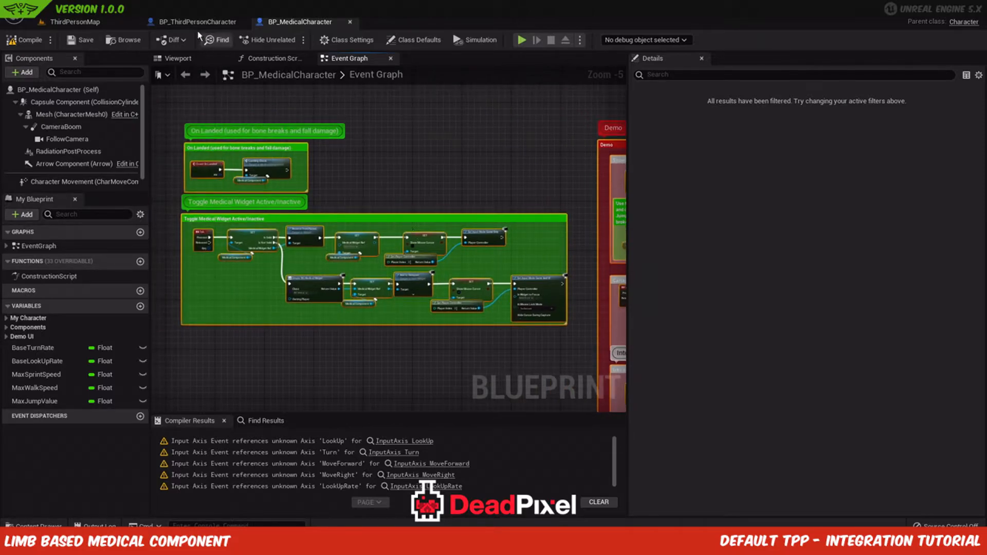
left_click(193, 22)
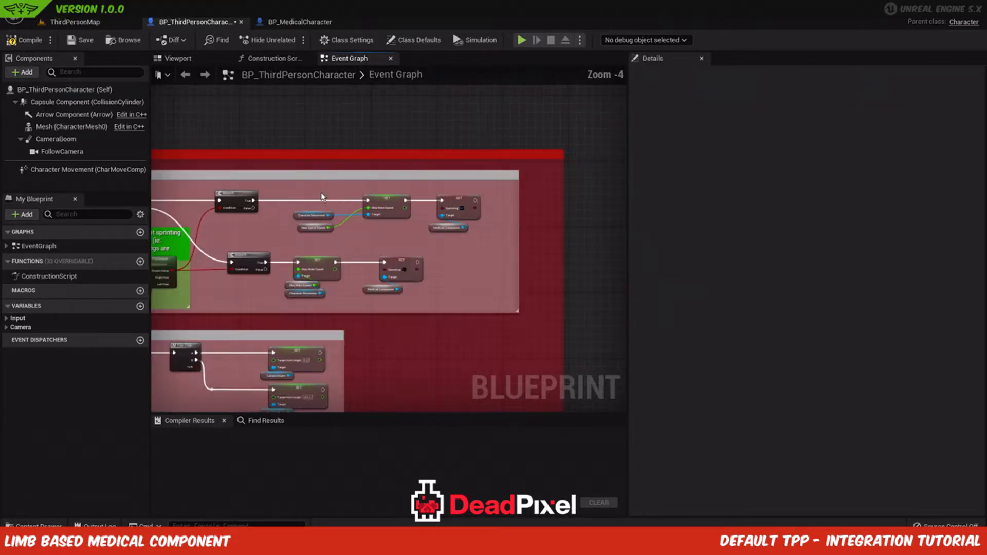
Step: Promote the pasted sprint and walk speed pins to MaxSprintSpeed and MaxWalkSpeed variables
right_click(292, 241)
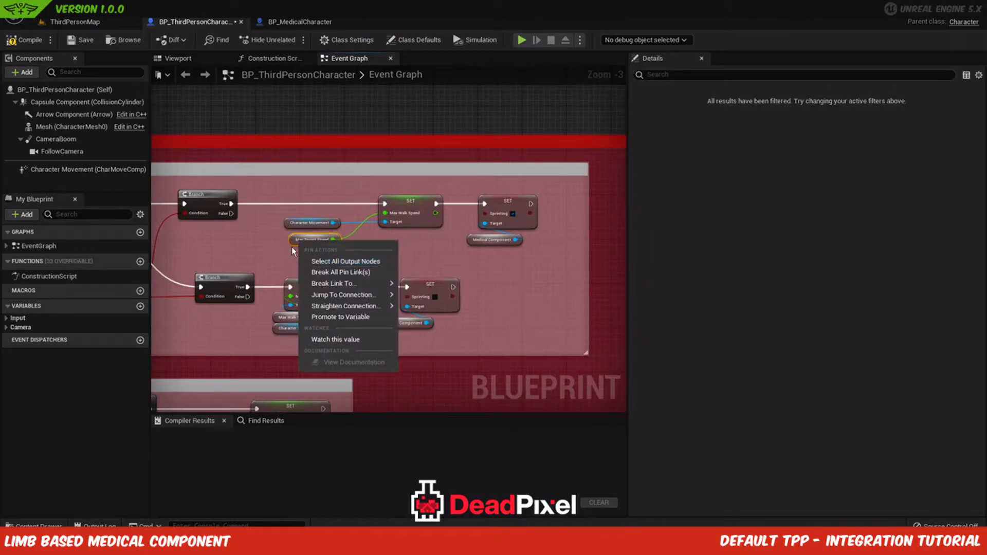
left_click(339, 316)
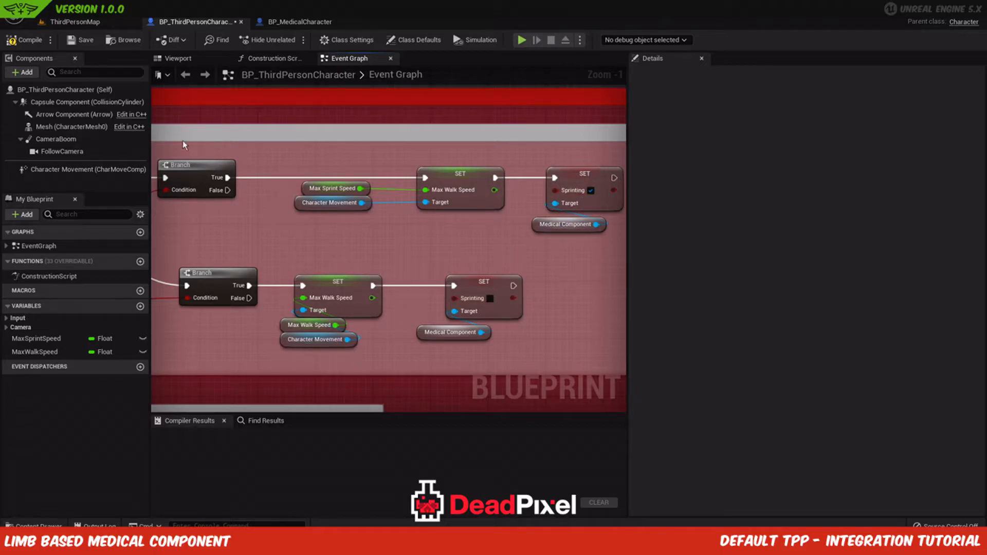
left_click(20, 72)
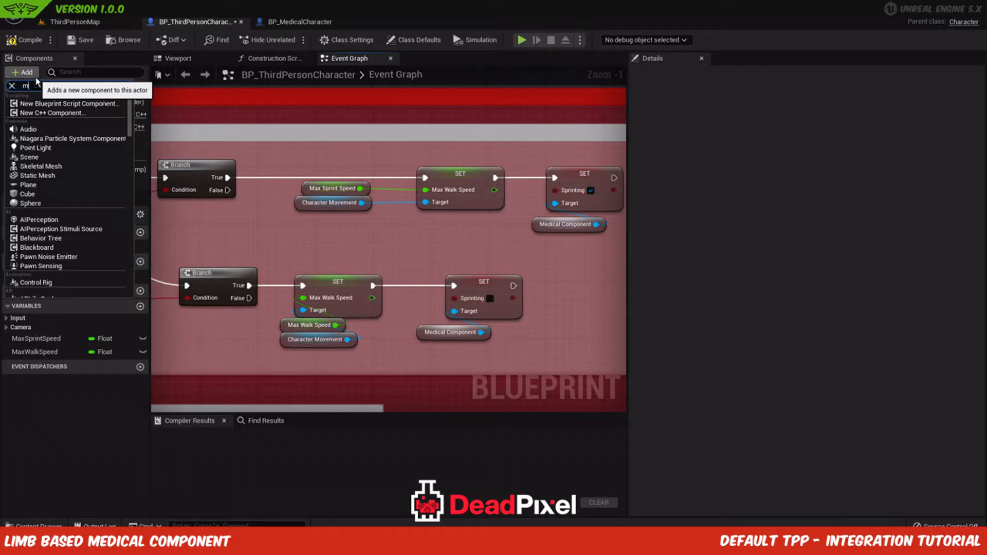
Step: Add a MedicalComponent found by searching 'medical' and compile BP_ThirdPersonCharacter cleanly
type("edical")
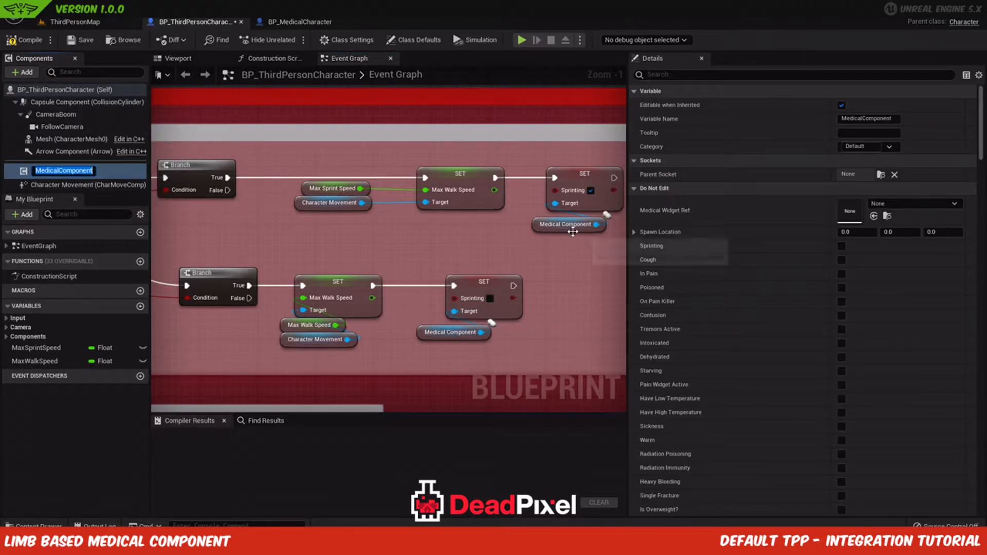
left_click(24, 40)
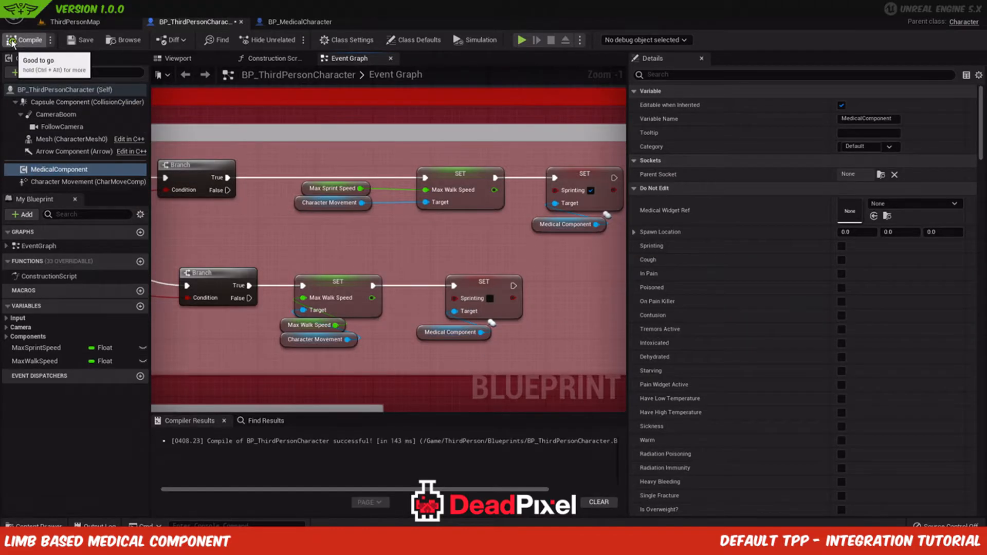
mouse_move(353, 246)
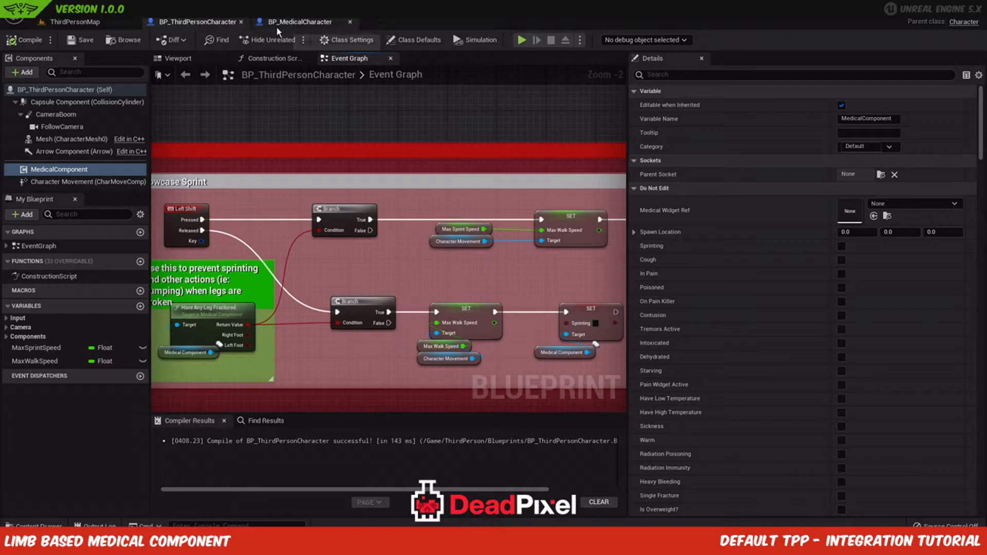
left_click(300, 22)
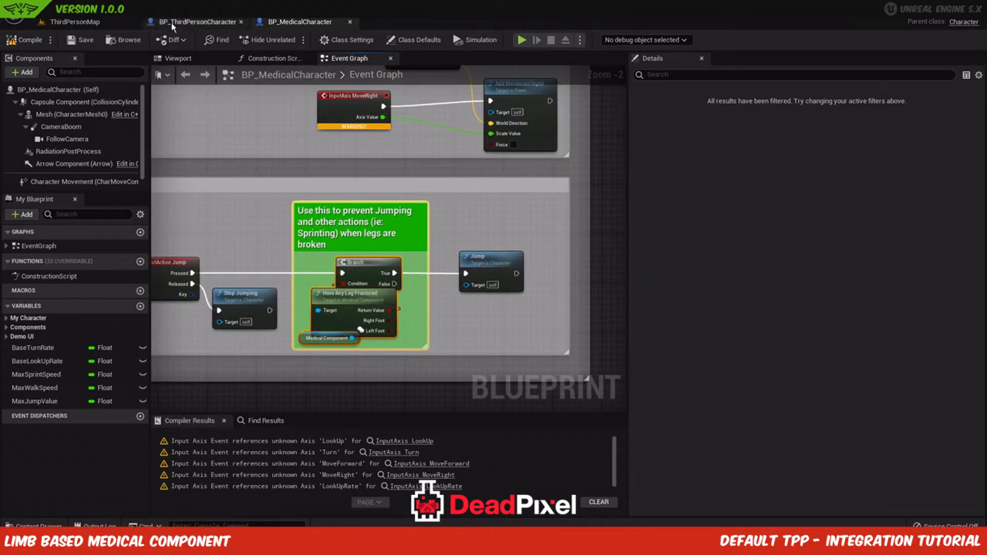
Step: Paste the Have Any Leg Fractured branch and route InputAction Jump through its False path into Jump
left_click(194, 22)
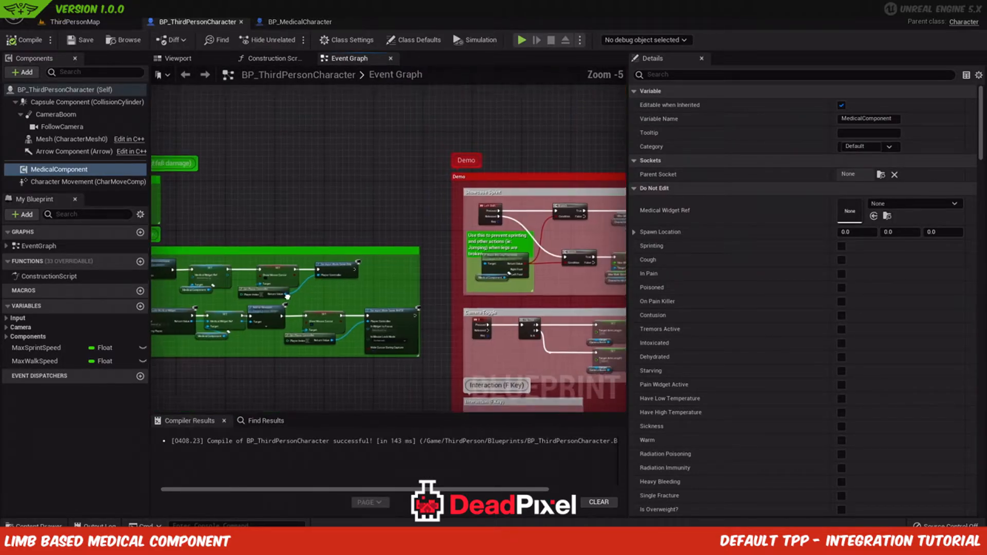
left_click(302, 21)
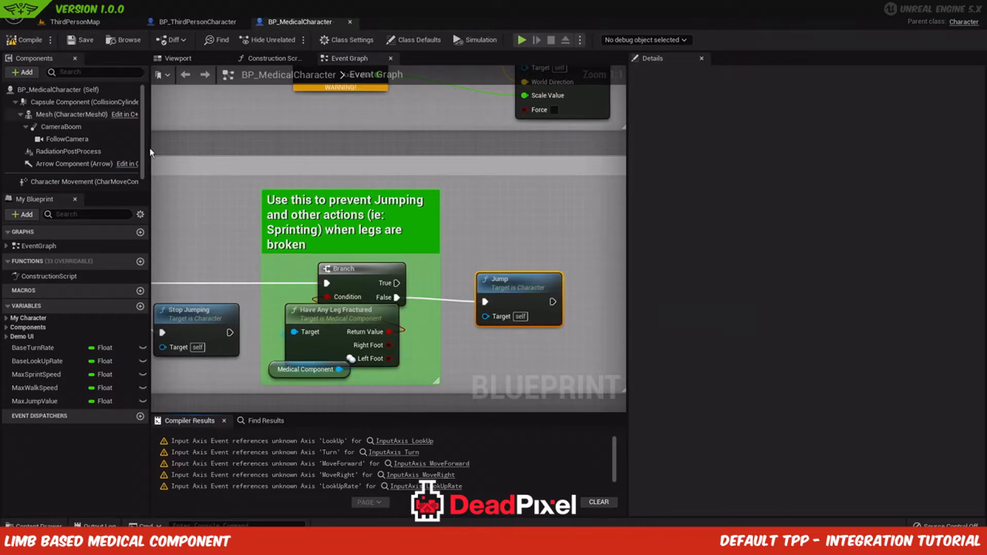
mouse_move(361, 162)
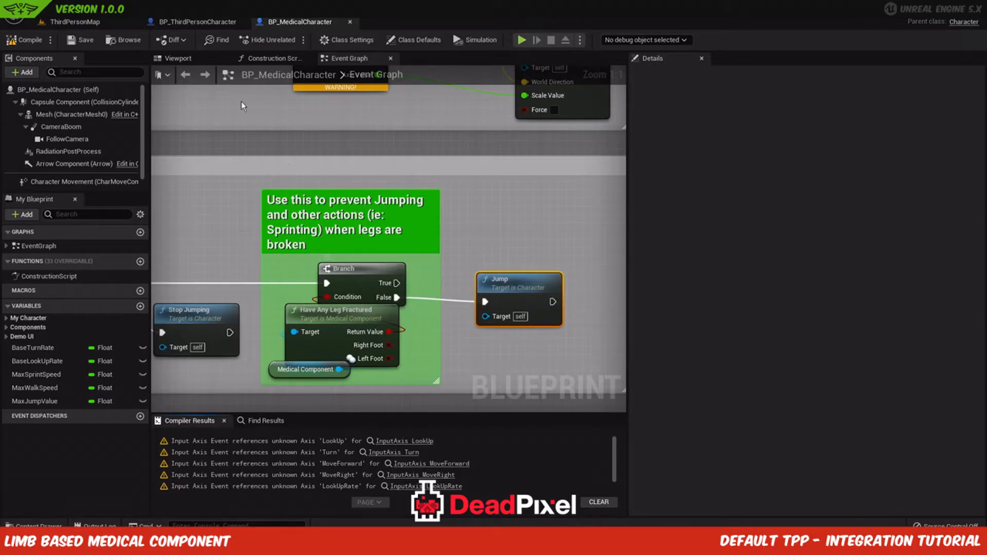
left_click(193, 22)
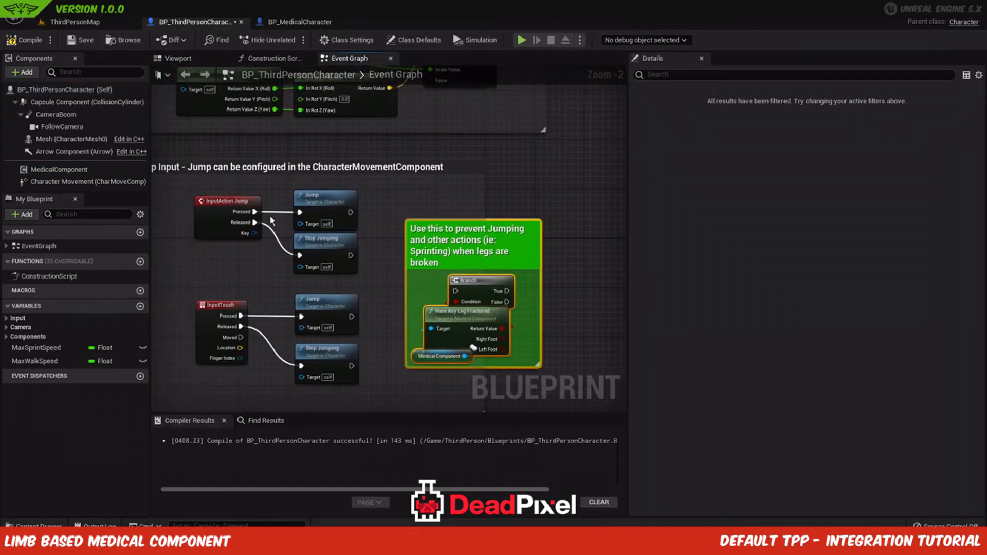
left_click_drag(301, 254, 457, 280)
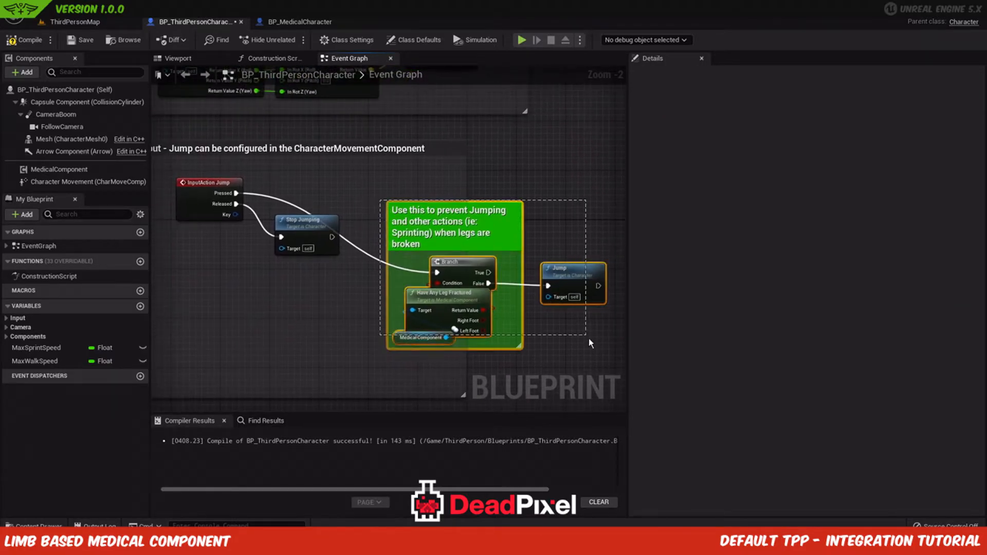
left_click(452, 225)
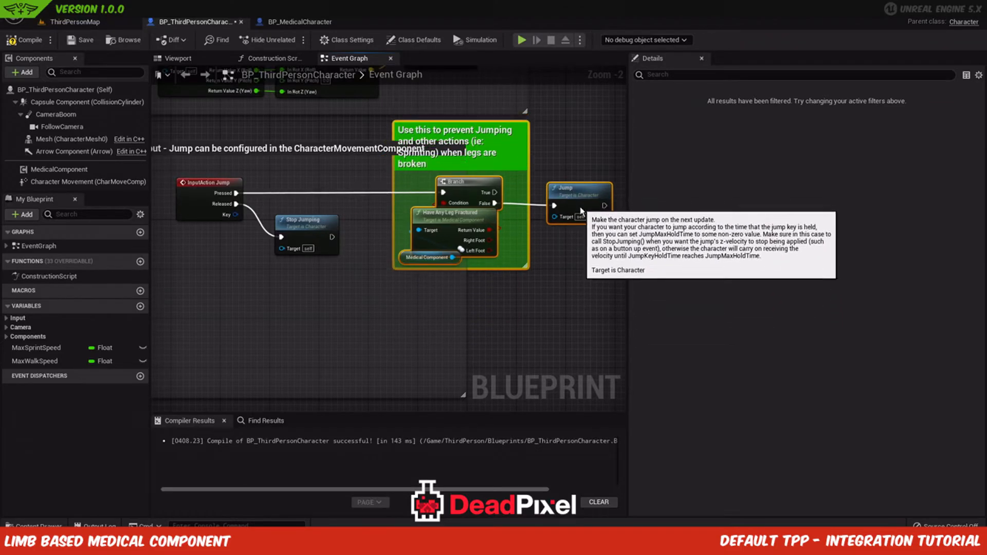
scroll("down", 3)
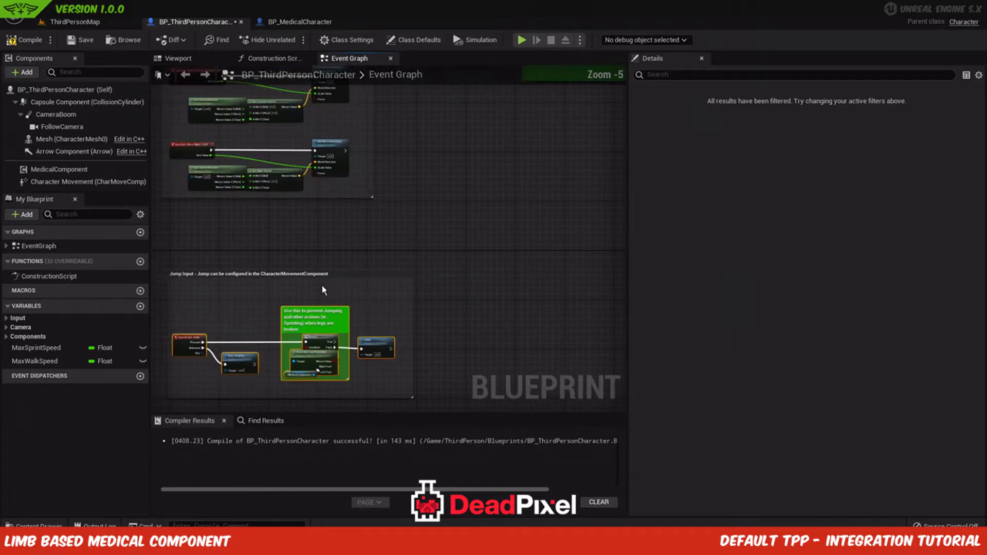
Step: Compile BP_ThirdPersonCharacter with its On Landed and widget toggle logic and return to ThirdPersonMap
left_click(247, 212)
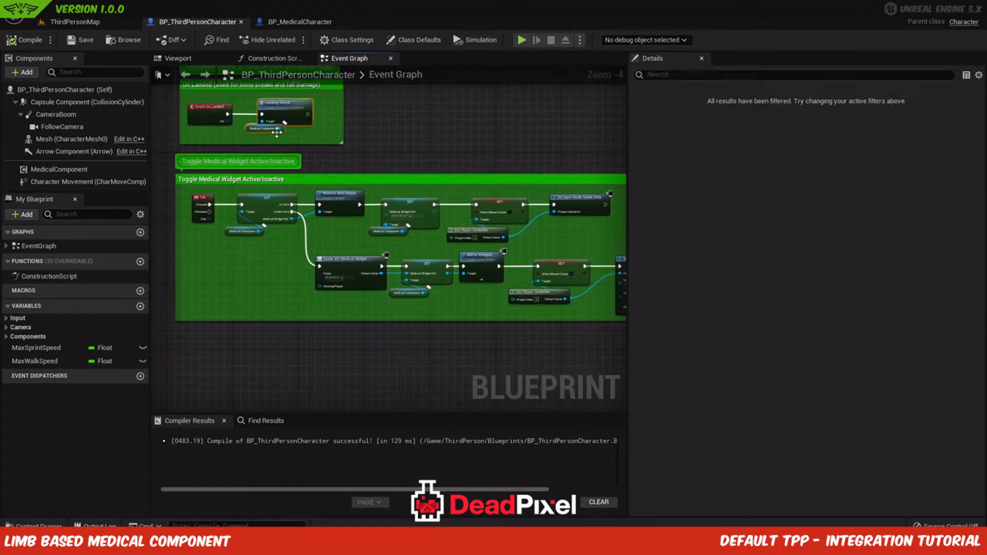
mouse_move(315, 375)
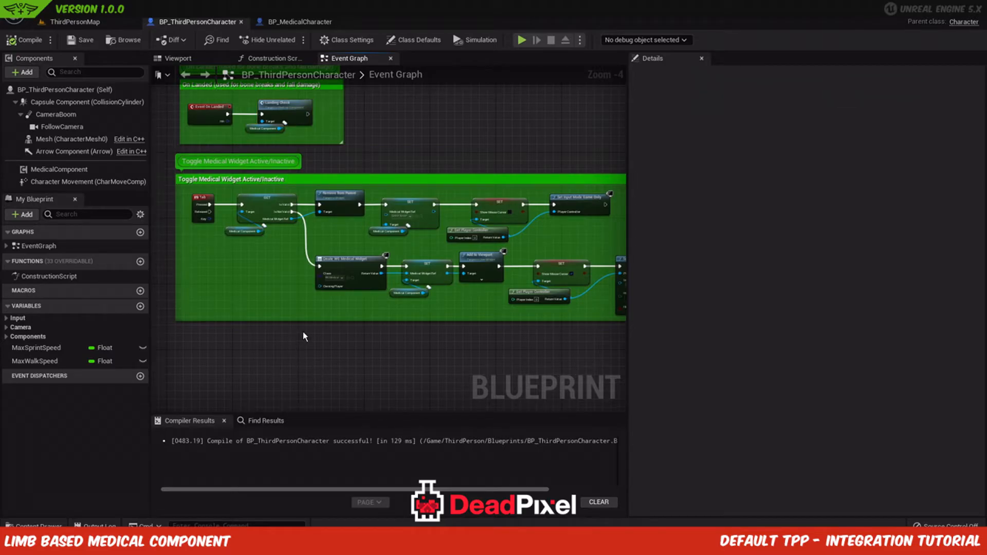
left_click_drag(304, 336, 437, 334)
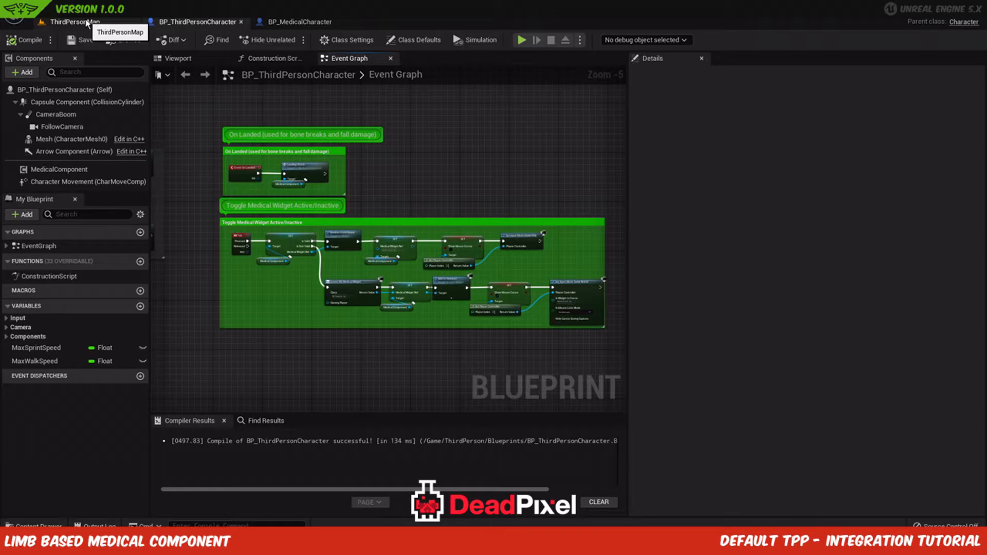
left_click(66, 21)
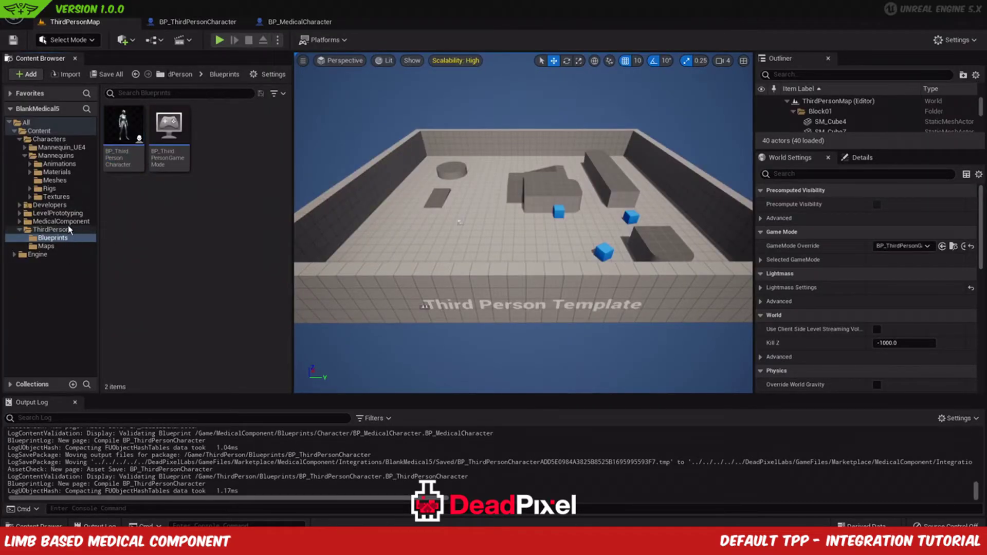
mouse_move(36, 131)
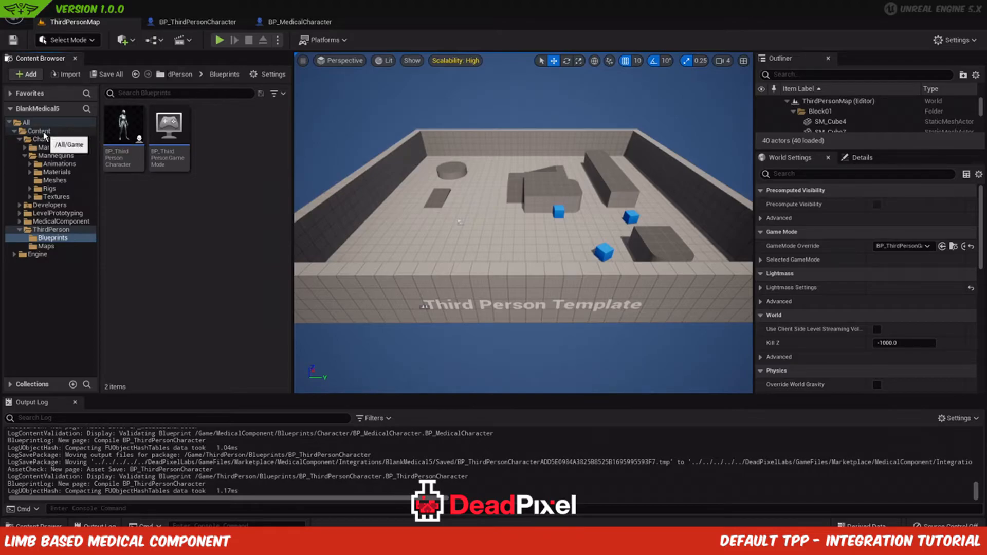
Step: Open MedicalShowcaseMap from MedicalComponent/Demo/Maps
left_click(37, 131)
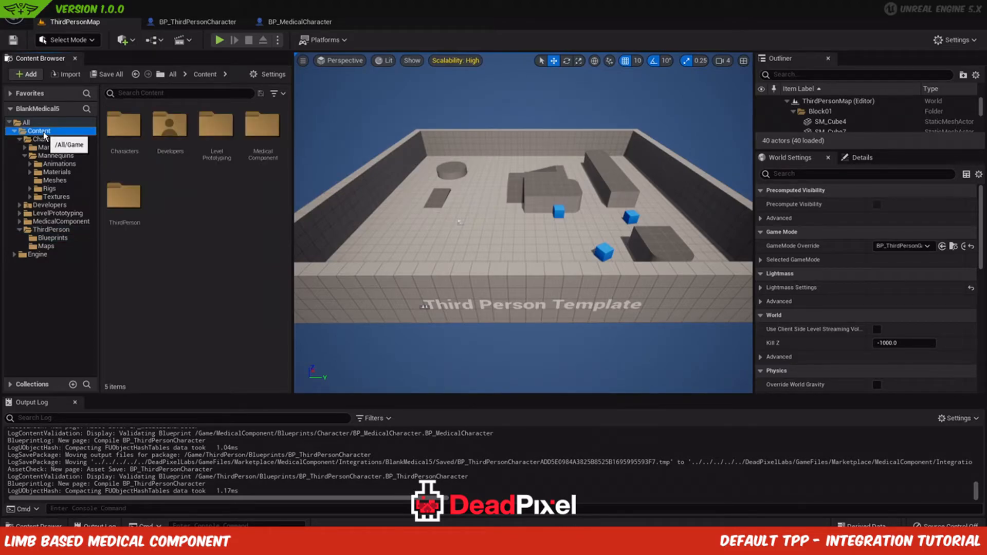
left_click(47, 221)
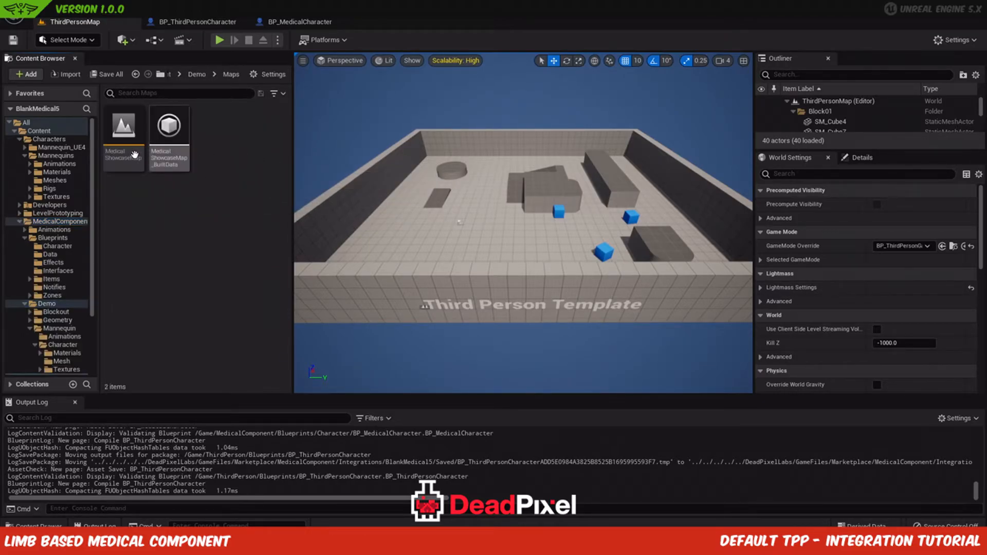
double_click(123, 125)
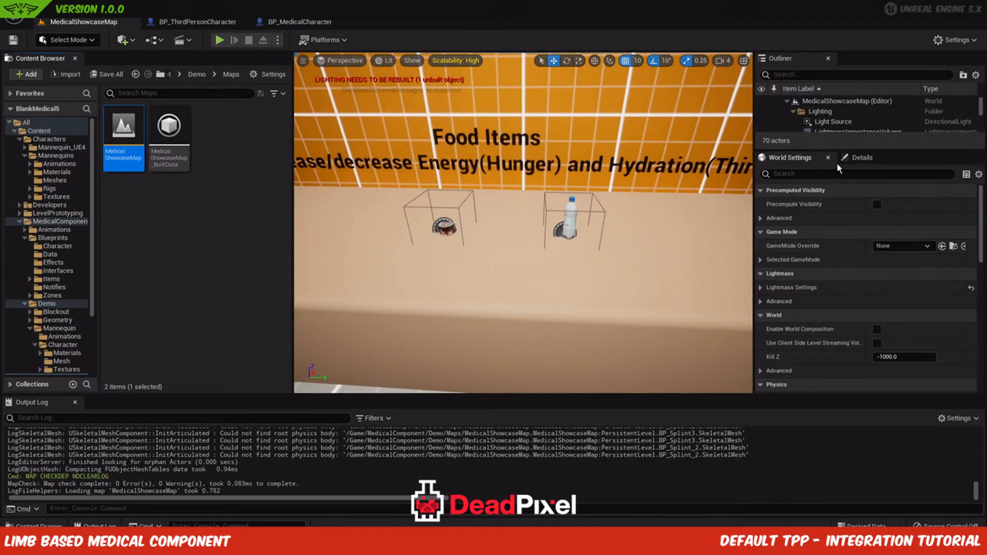
mouse_move(808, 206)
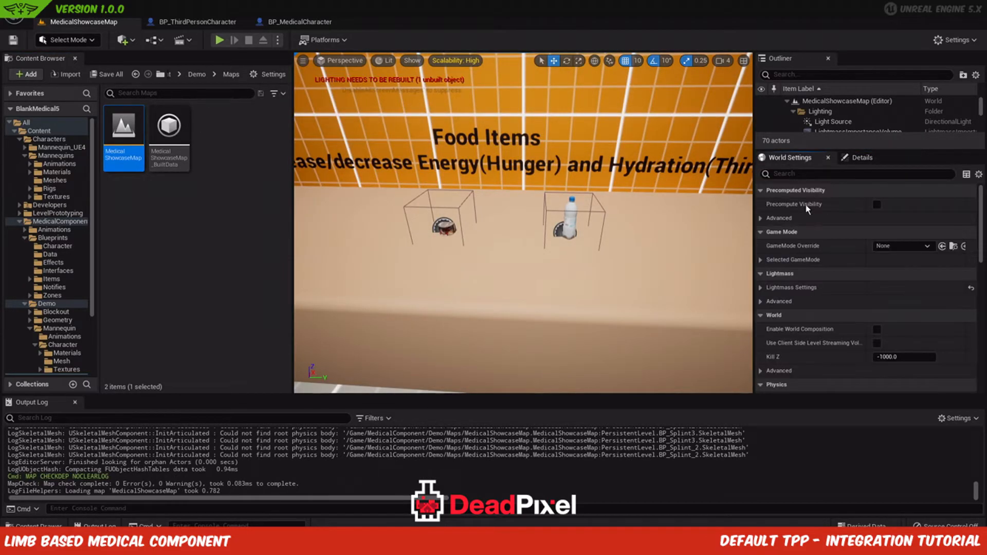
Step: Set World Settings GameMode Override to GM_MedicalComponent with BP_ThirdPersonCharacter as default pawn
left_click(920, 246)
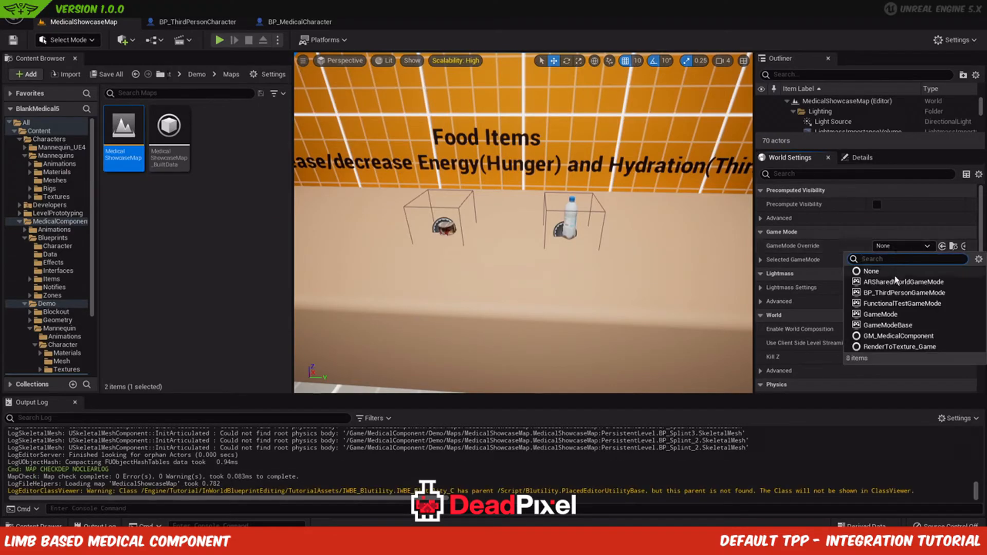
left_click(897, 336)
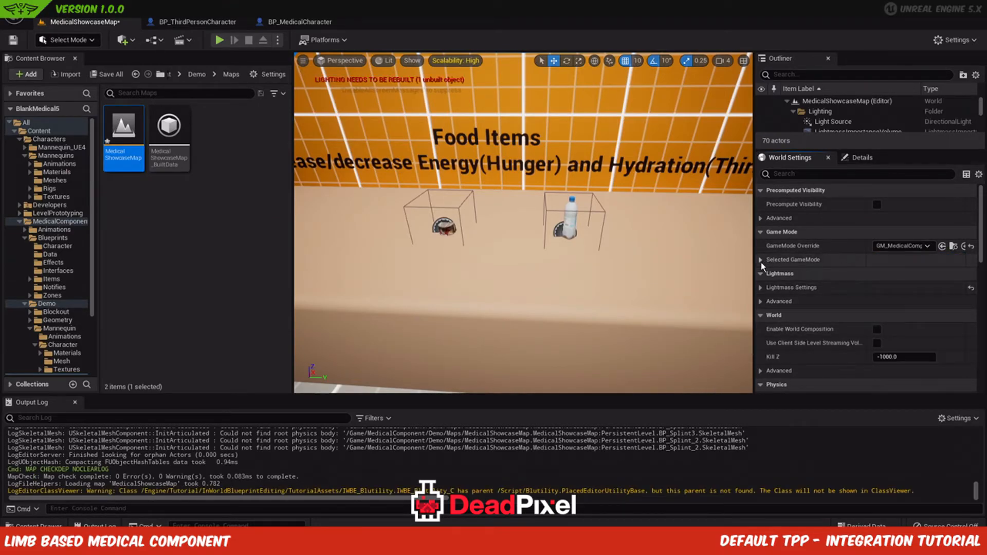
left_click(904, 273)
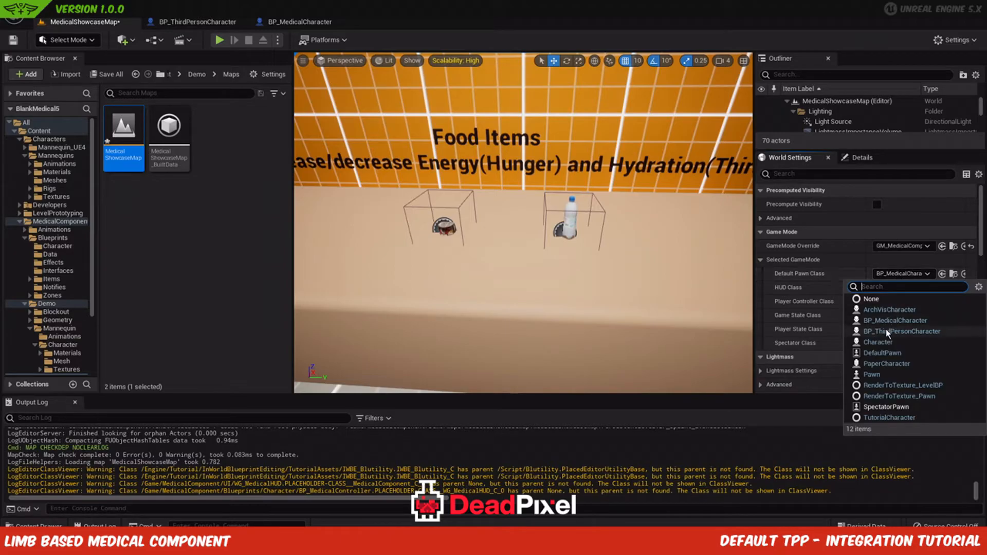
mouse_move(879, 322)
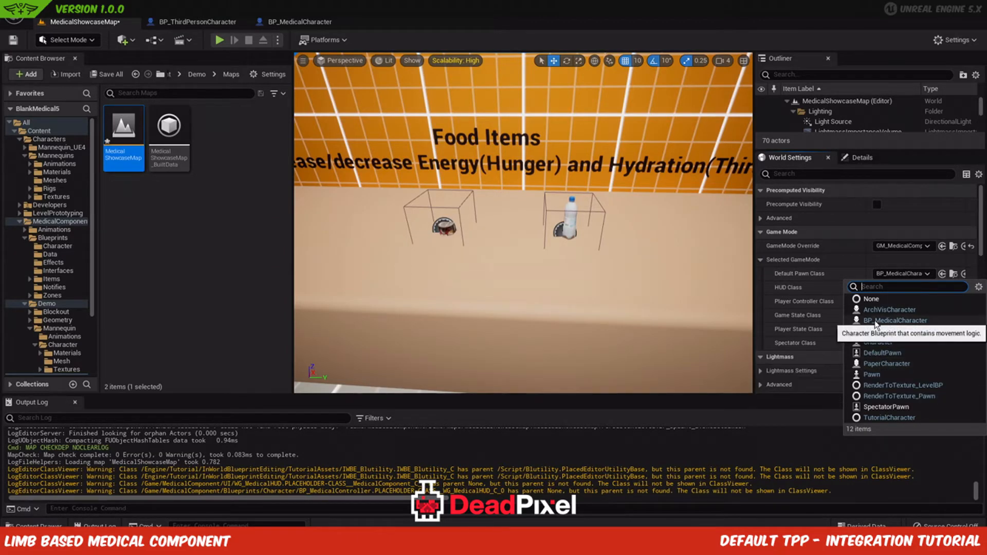
mouse_move(882, 325)
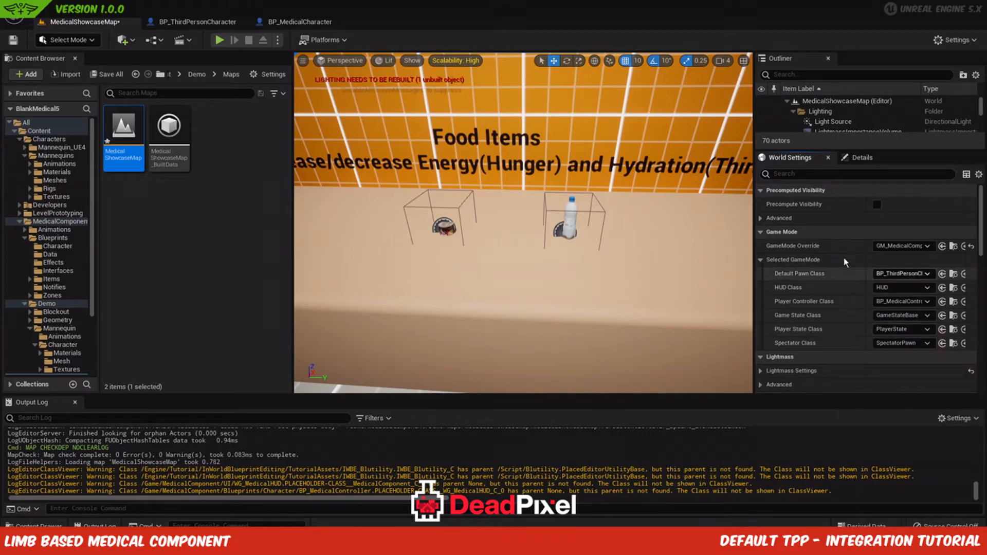
left_click(220, 40)
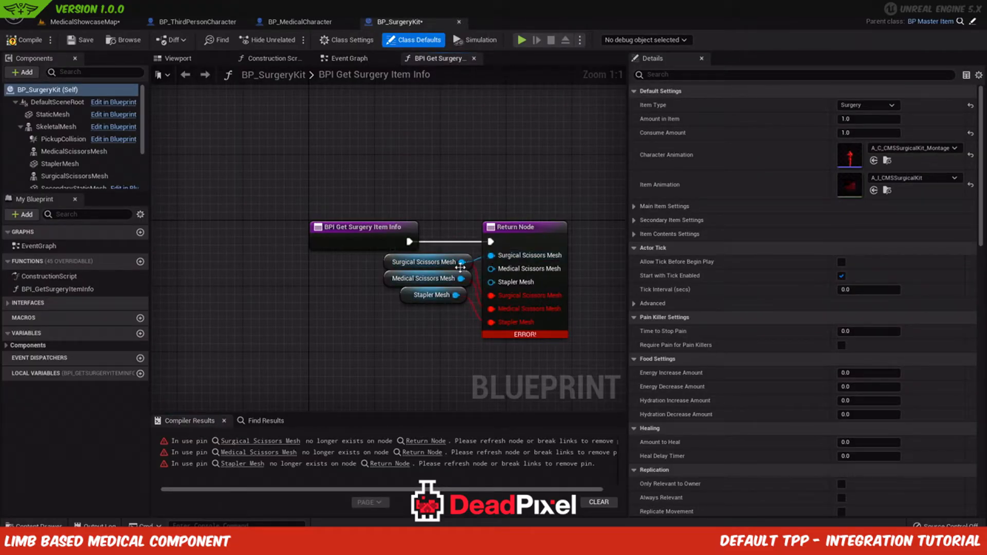
mouse_move(457, 295)
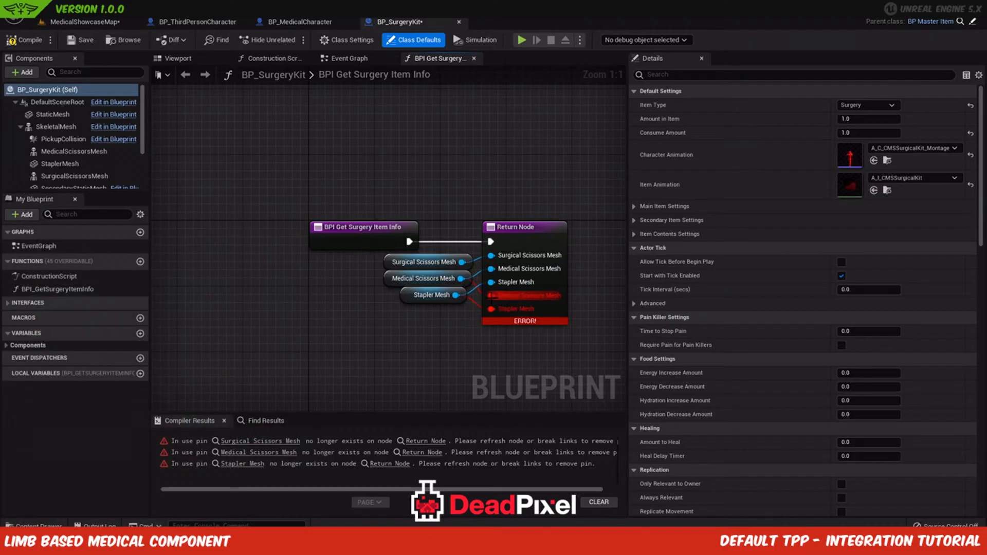
Step: Compile and save BP_SurgeryKit after its orphaned Return Node pins are removed
left_click(24, 40)
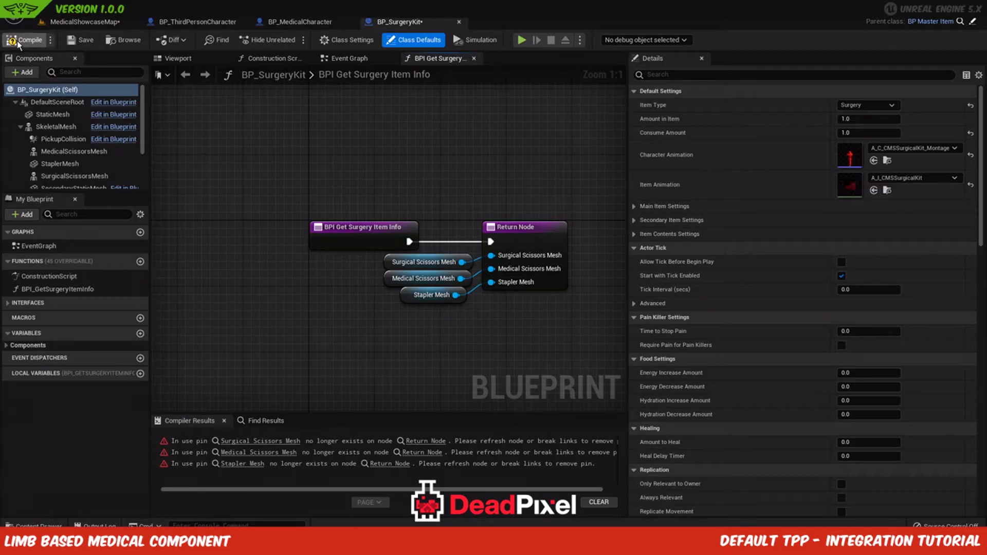
left_click(25, 40)
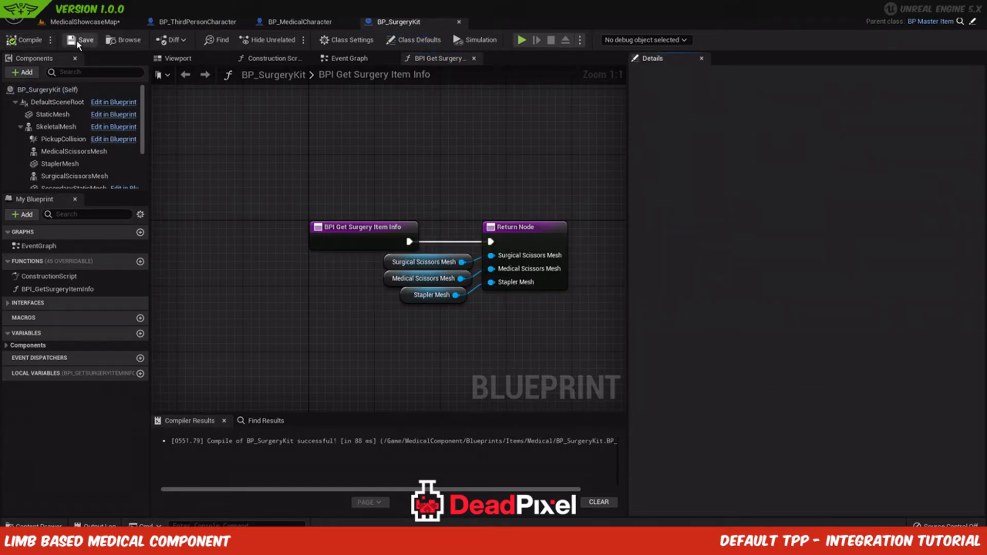
mouse_move(80, 27)
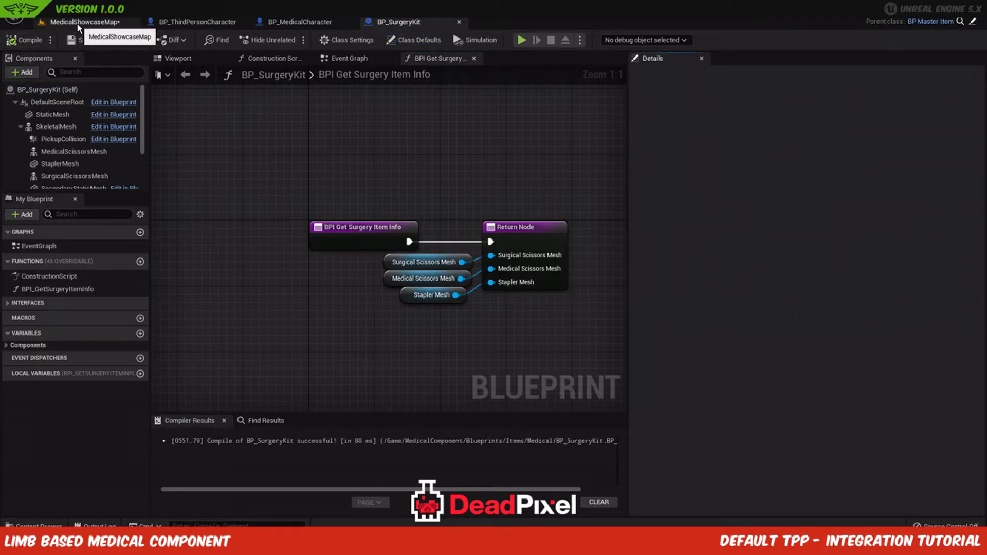
Step: Save GM_MedicalComponent and MedicalShowcaseMap via Save All and Save Selected
left_click(76, 22)
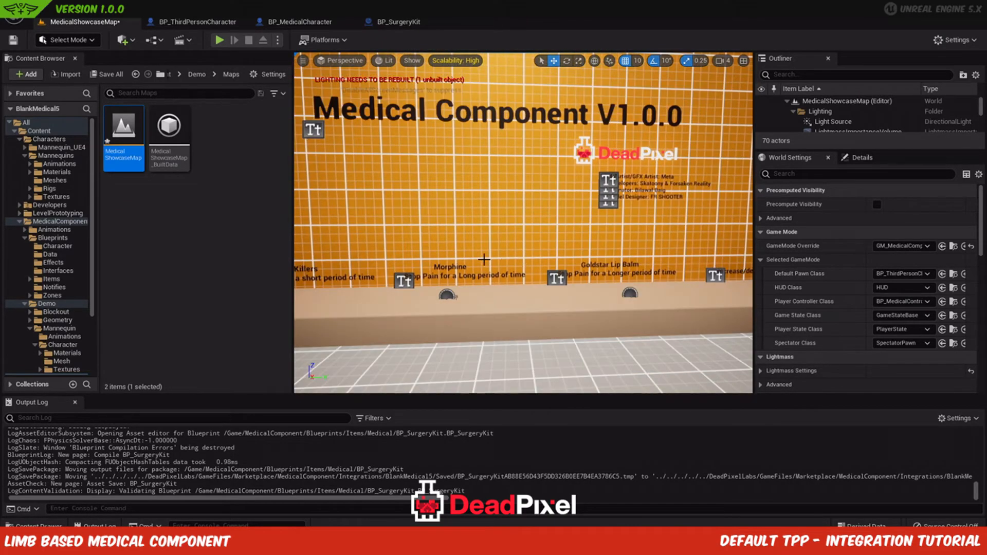
left_click(109, 74)
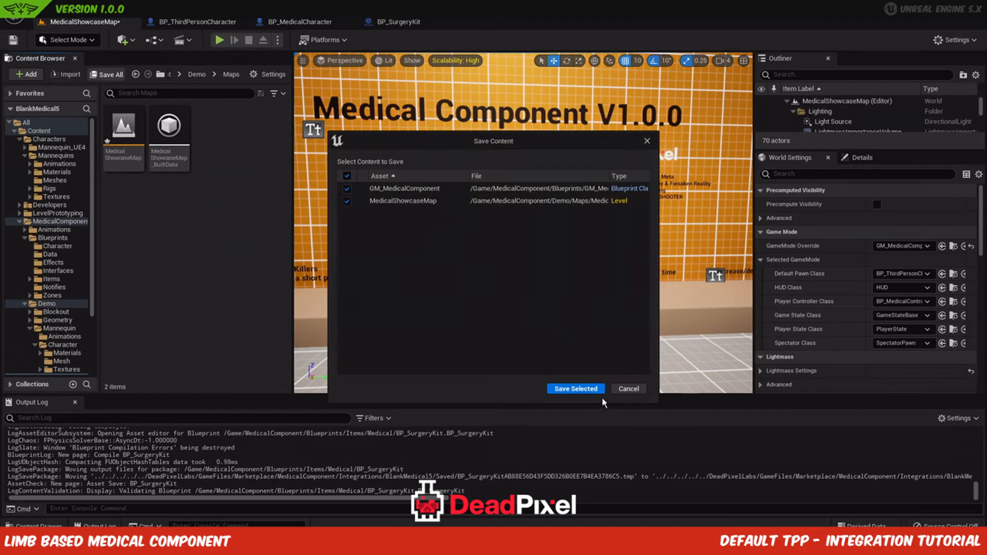
left_click(576, 388)
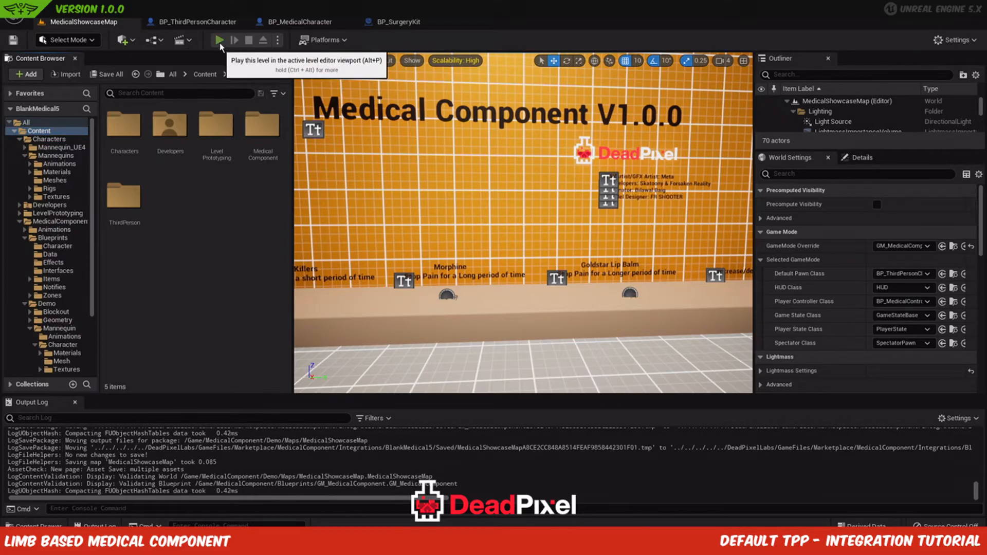
left_click(219, 40)
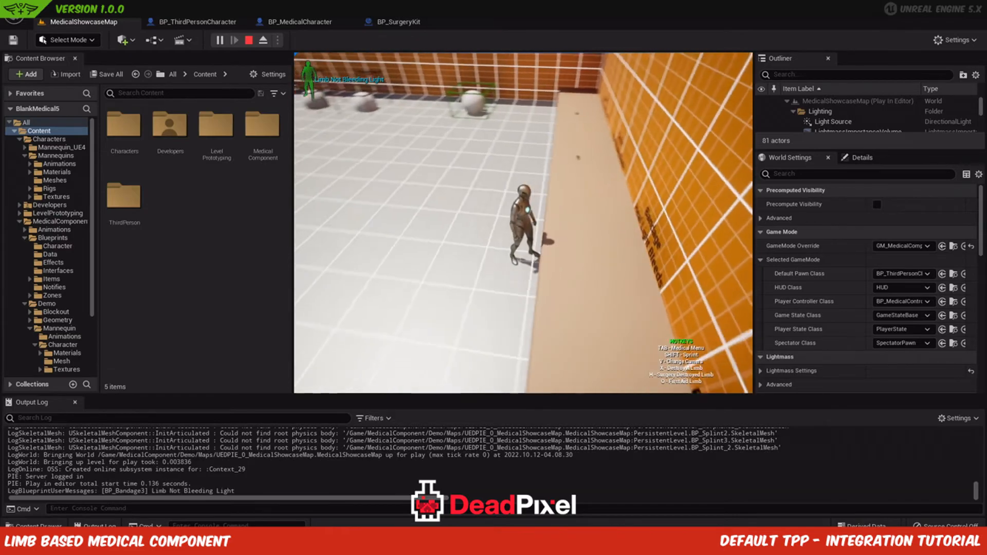
key("Tab")
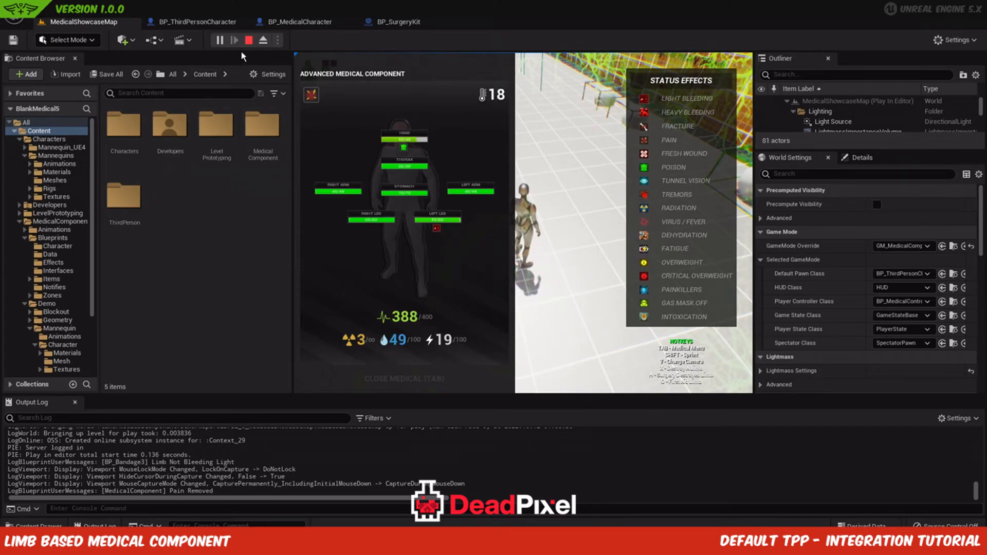
left_click(250, 40)
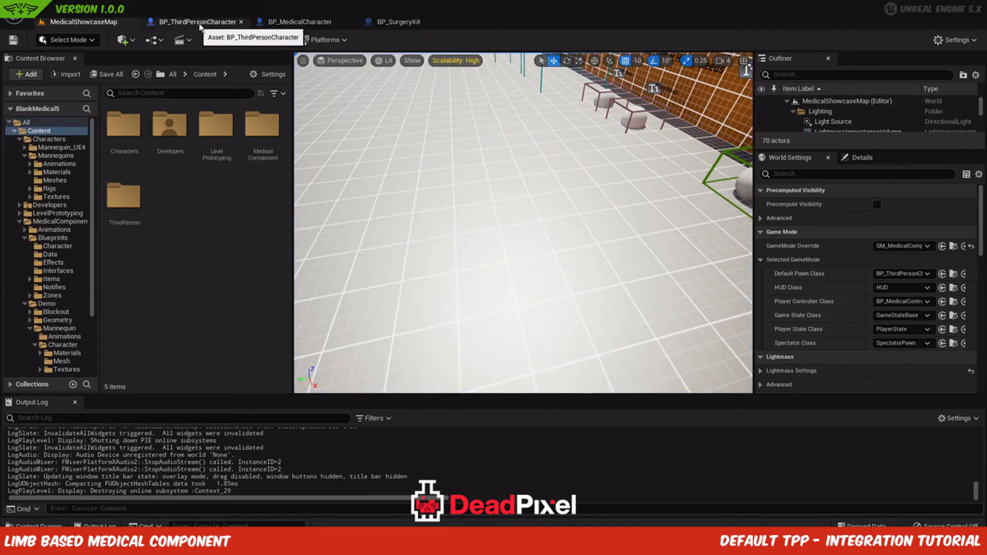
Step: Set BP_ThirdPersonCharacter's Mesh skeletal mesh to SKM_Manny by searching 'mann'
left_click(200, 22)
type("m")
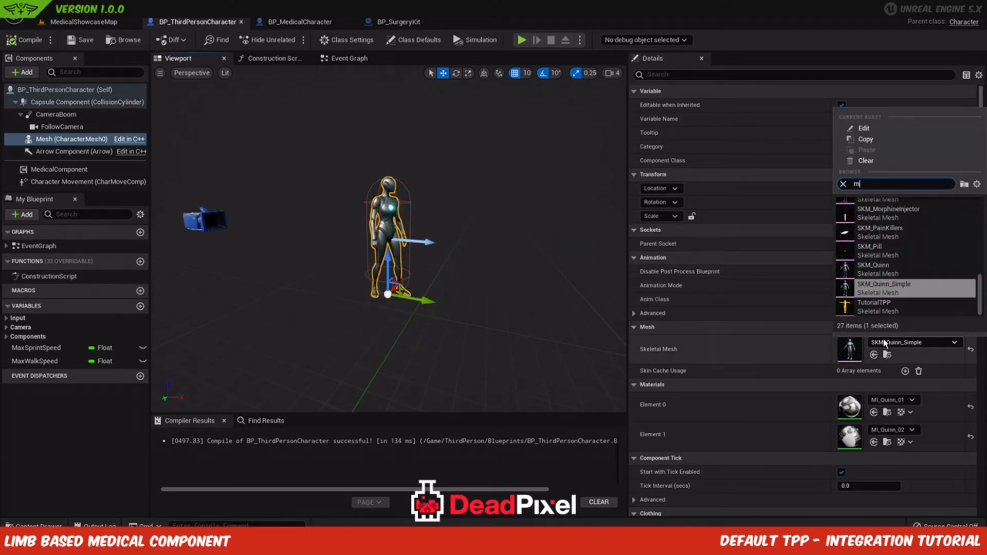
type("ann")
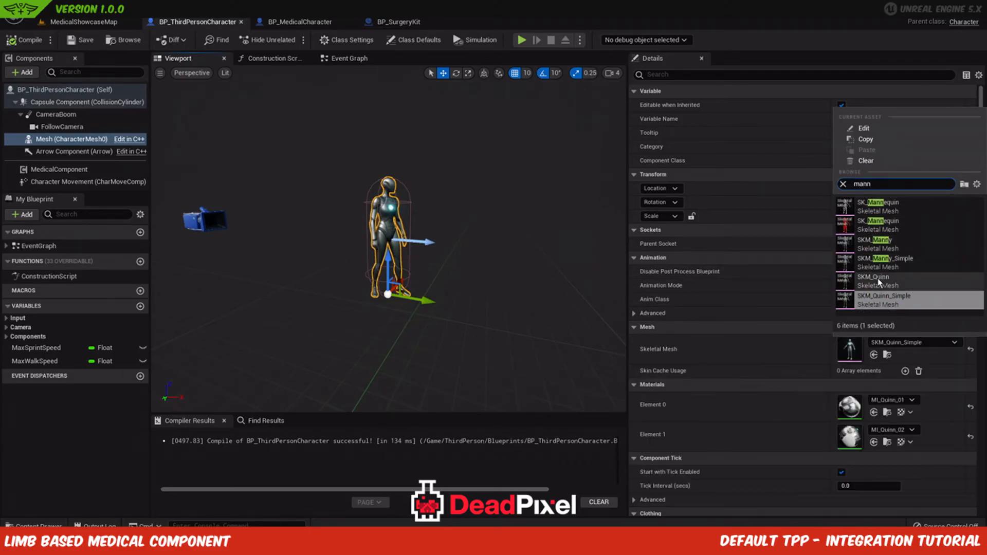
mouse_move(872, 309)
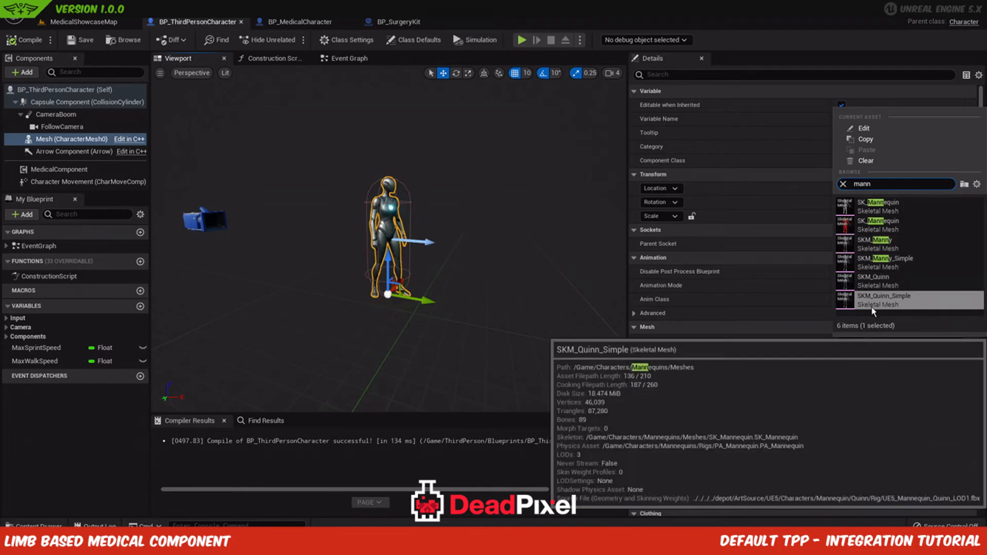
left_click(884, 301)
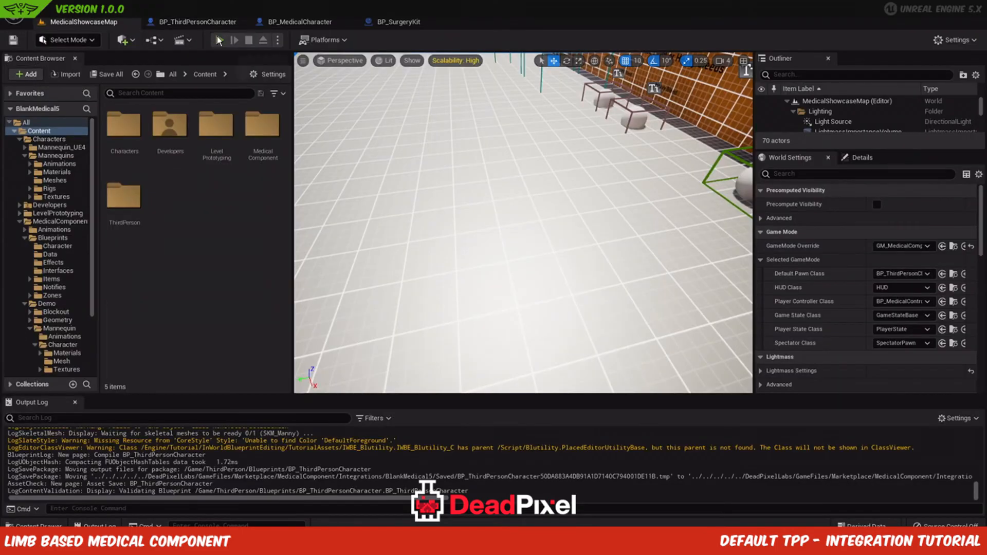
left_click(236, 40)
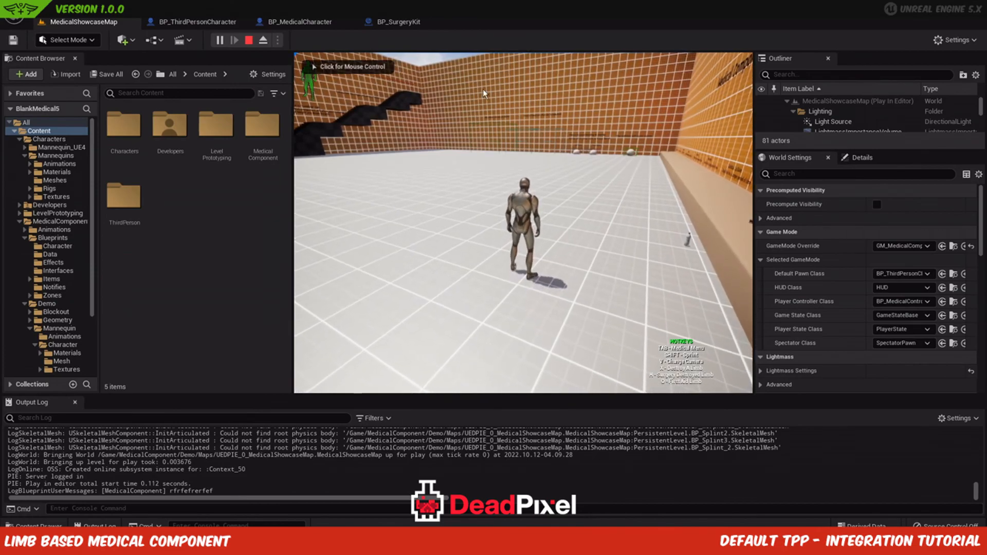
left_click(248, 40)
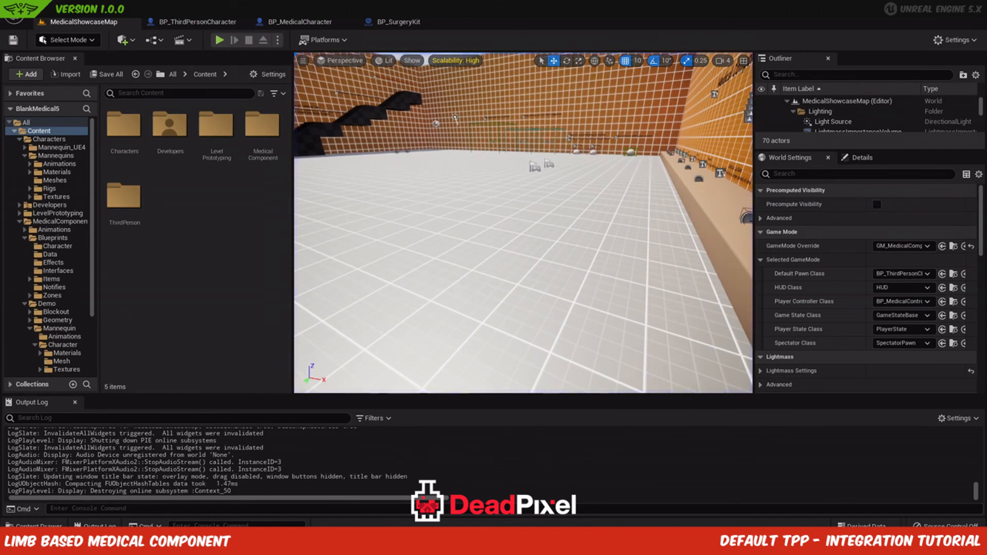